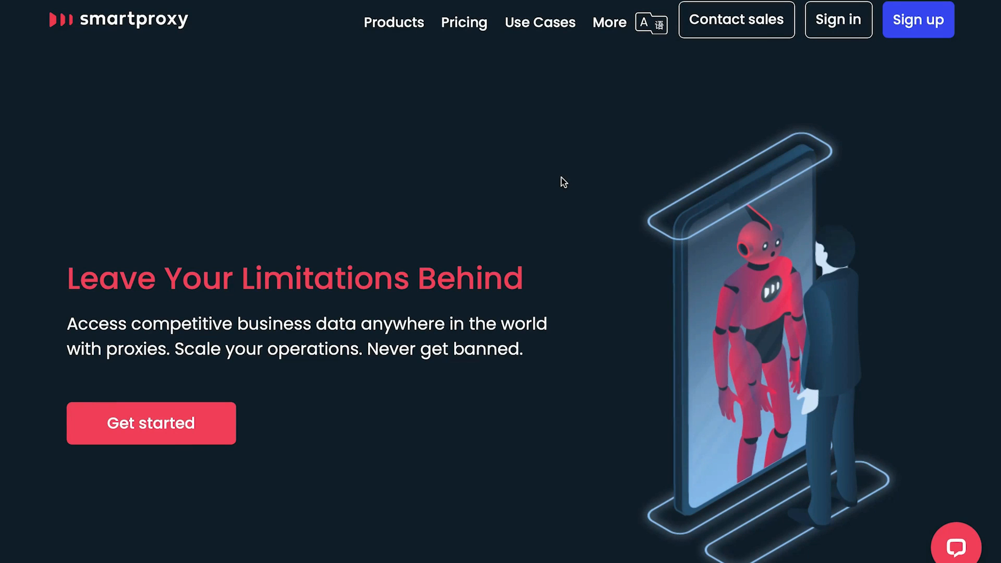
mouse_move(830, 67)
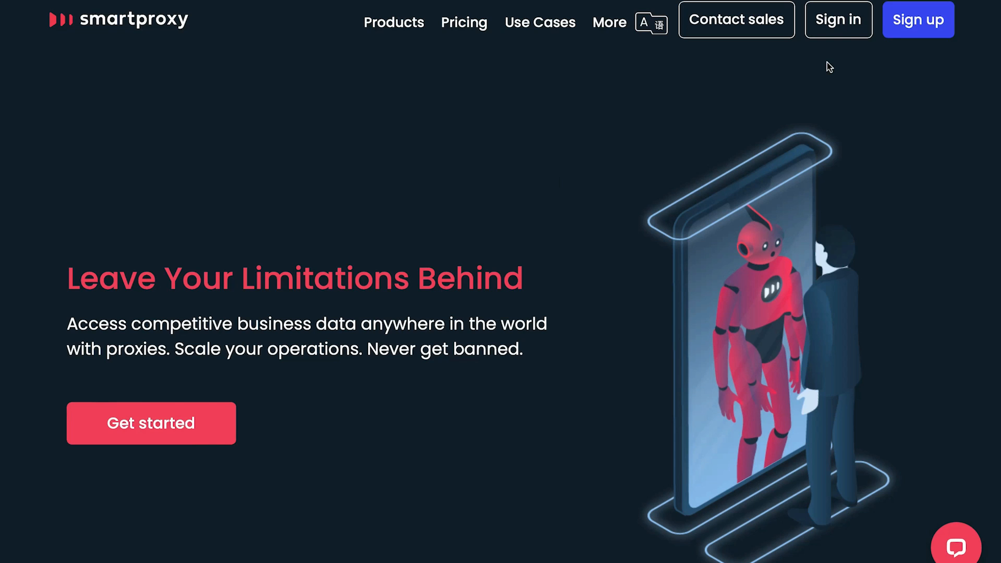
mouse_move(917, 20)
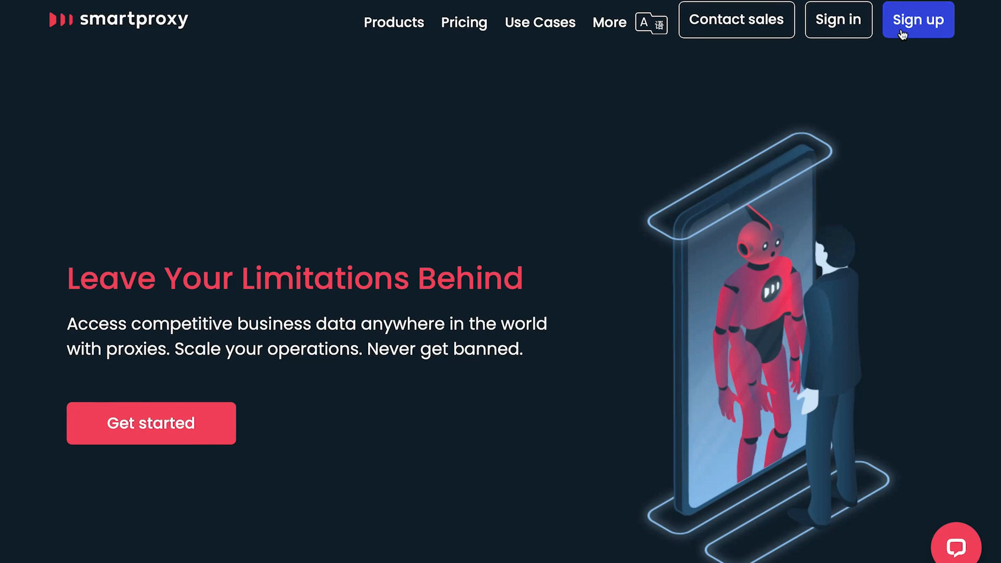
Step: Create residential proxy user fbproxy1 under Smartproxy's username-password authentication
click(916, 18)
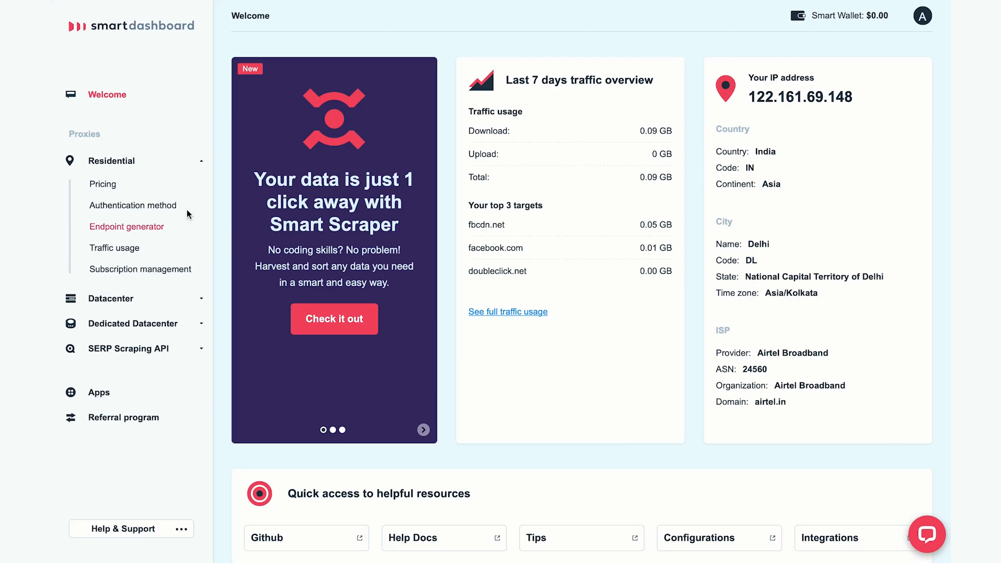
click(133, 205)
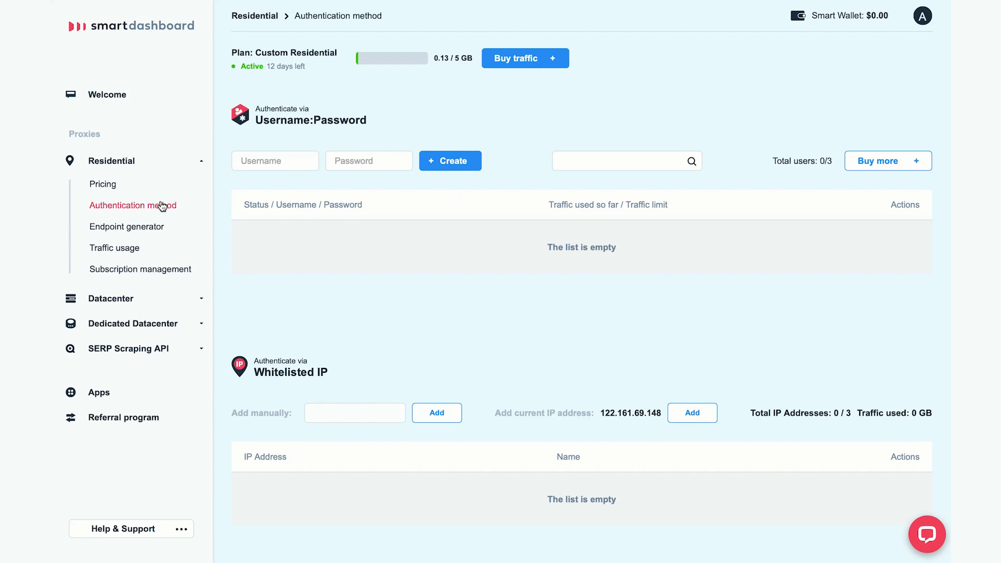
text(fbproxy1)
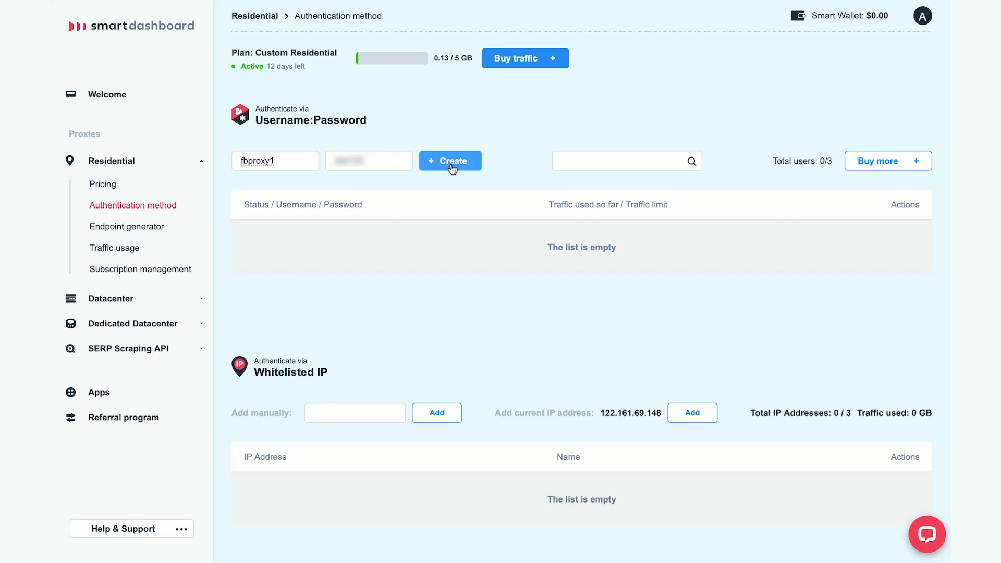
click(449, 161)
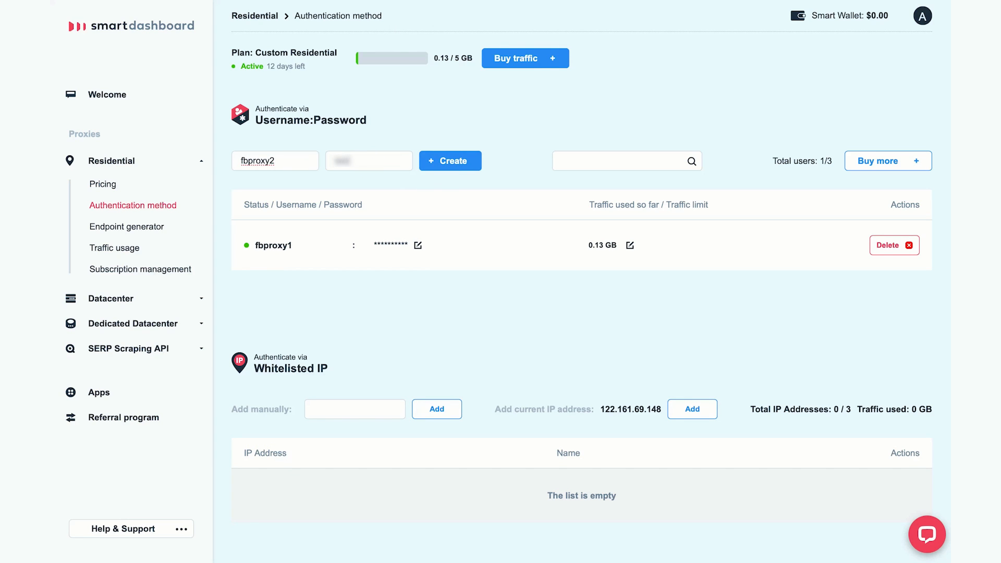
Step: Create proxy users fbproxy2 and fbproxy3, reaching the 3/3 user limit
click(449, 161)
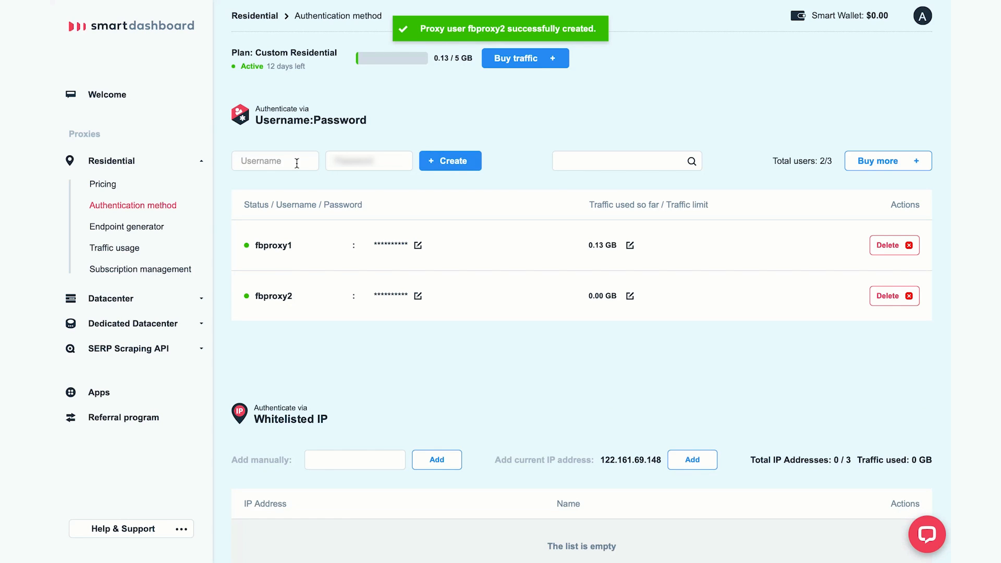
text(fbproxy3)
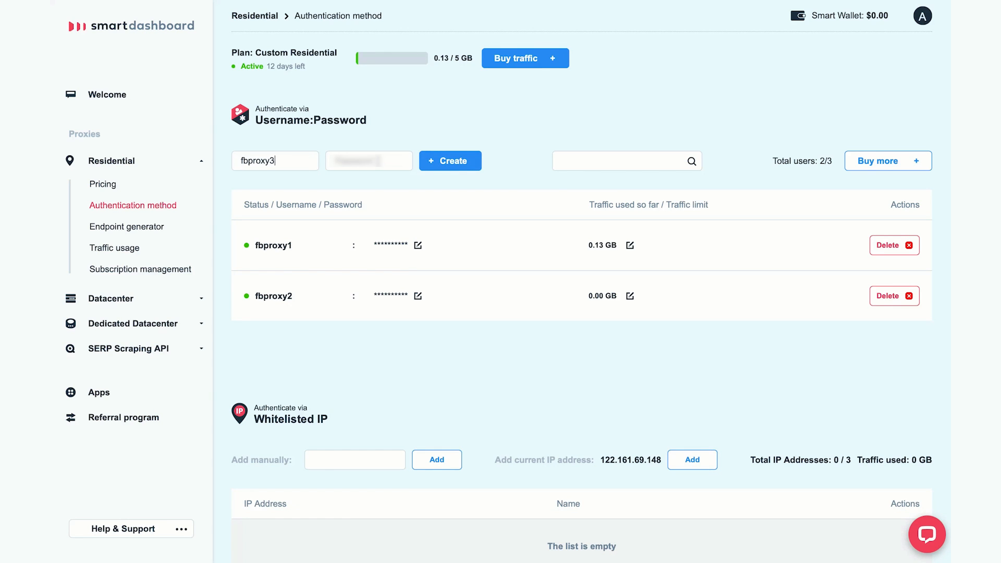
click(449, 161)
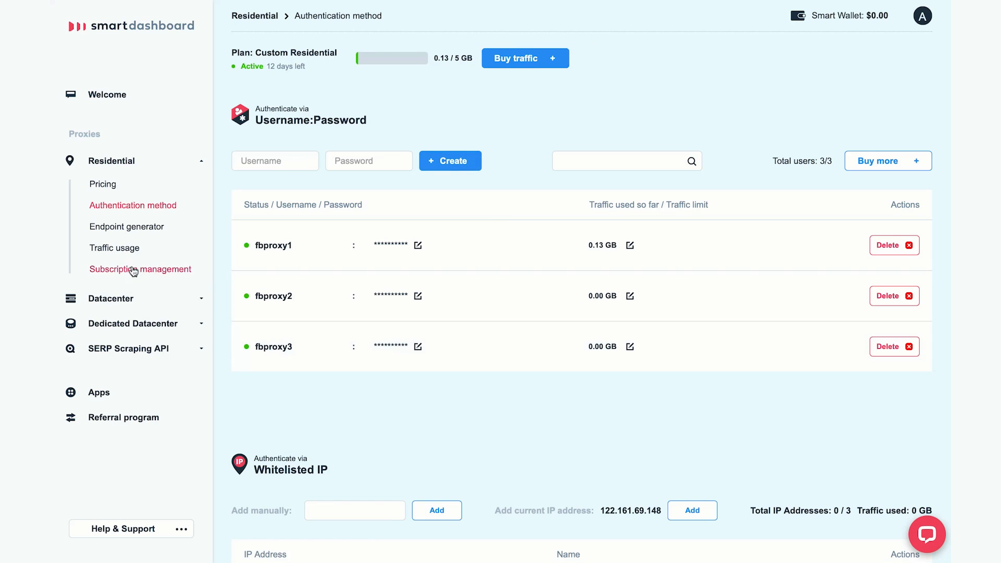
Step: Generate US endpoints for fbproxy1 with sticky 30-minute sessions in the endpoint generator
click(126, 226)
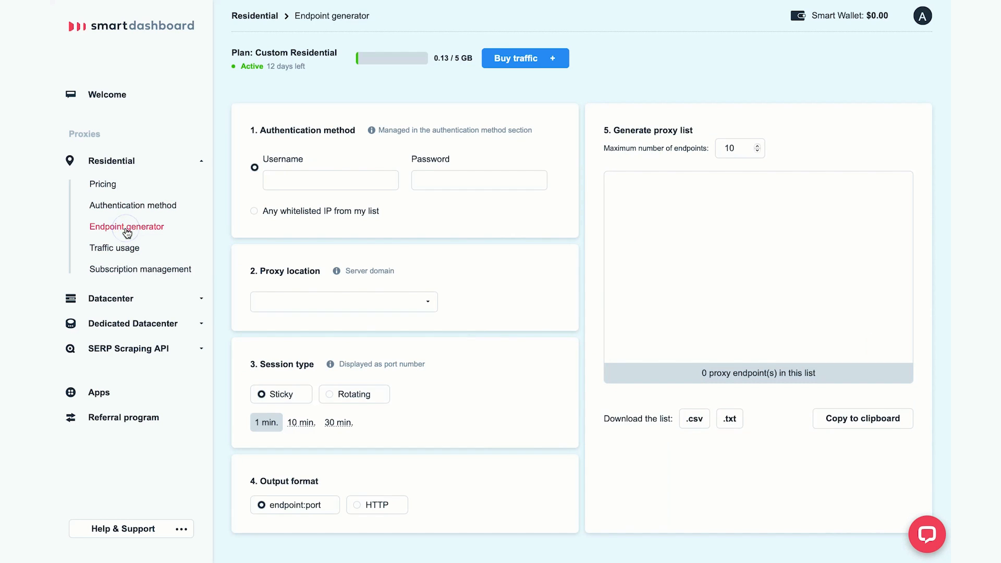
text(f)
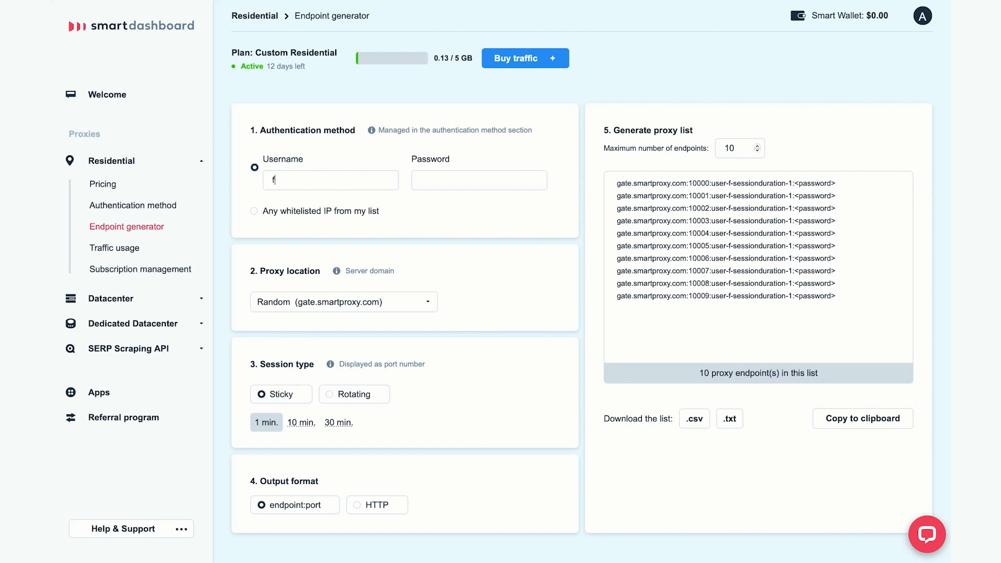
text(bproxy1)
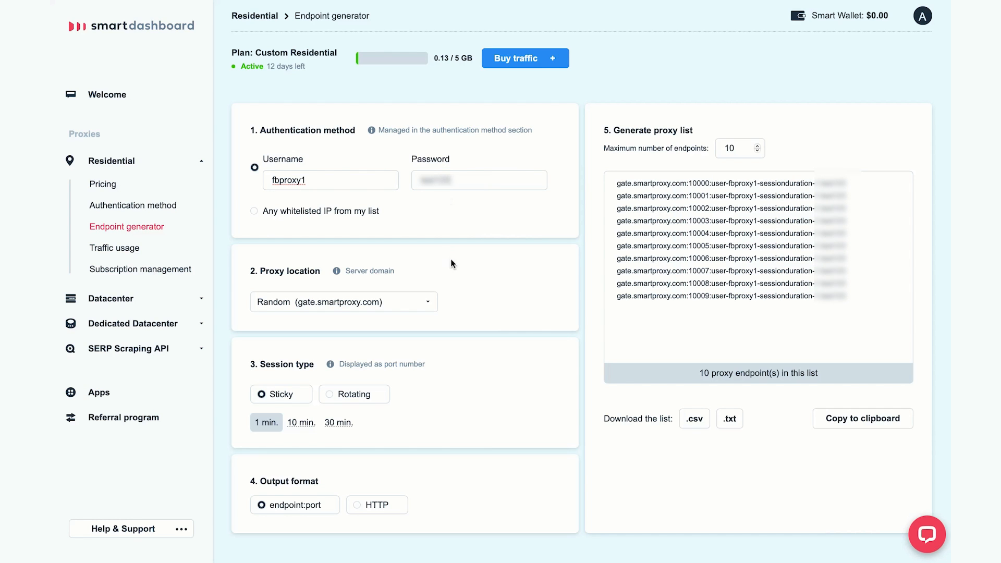
click(343, 301)
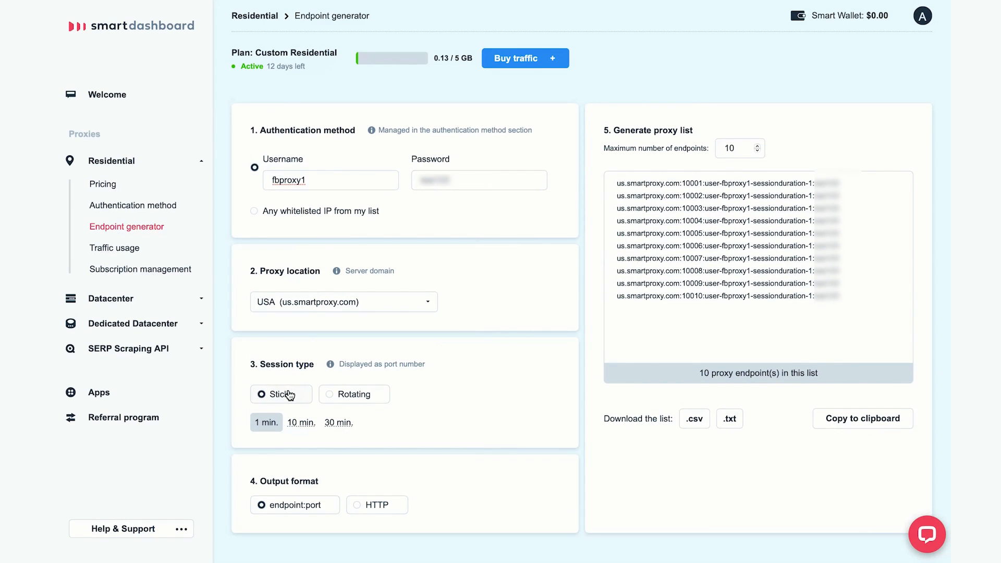
click(339, 422)
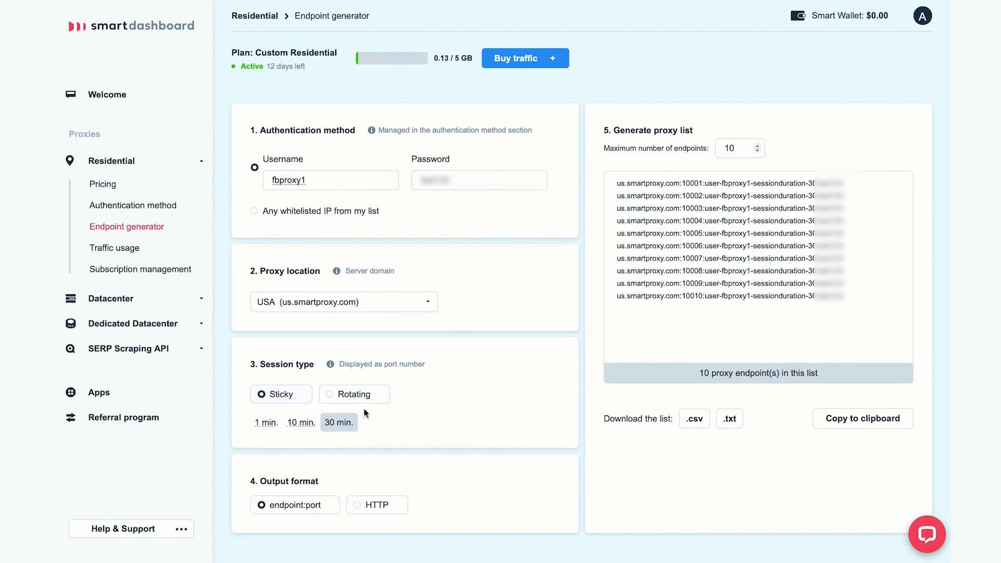
mouse_move(418, 428)
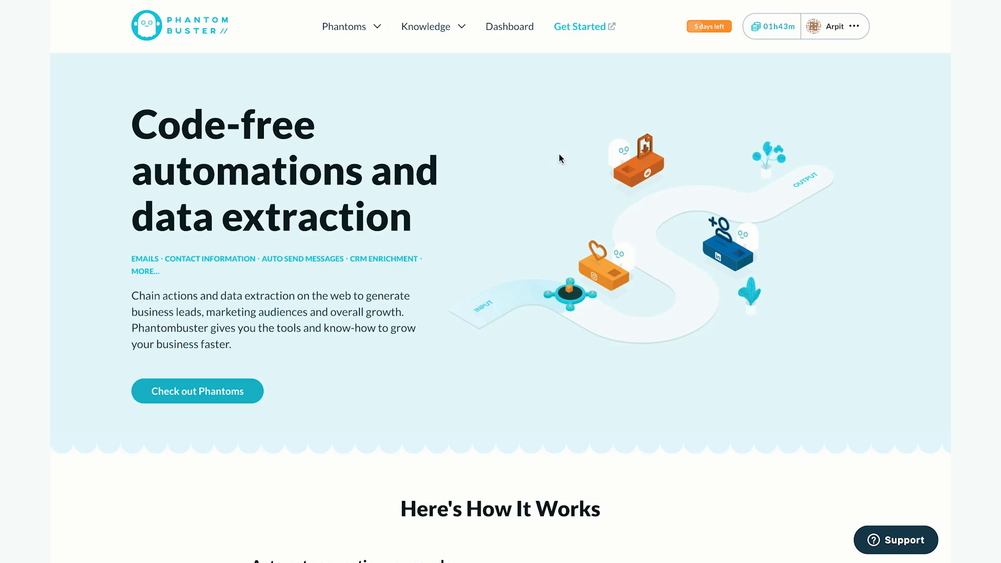
Step: Create a new proxy pool named 'FB Proxy 1' on the PhantomBuster proxies page
click(855, 26)
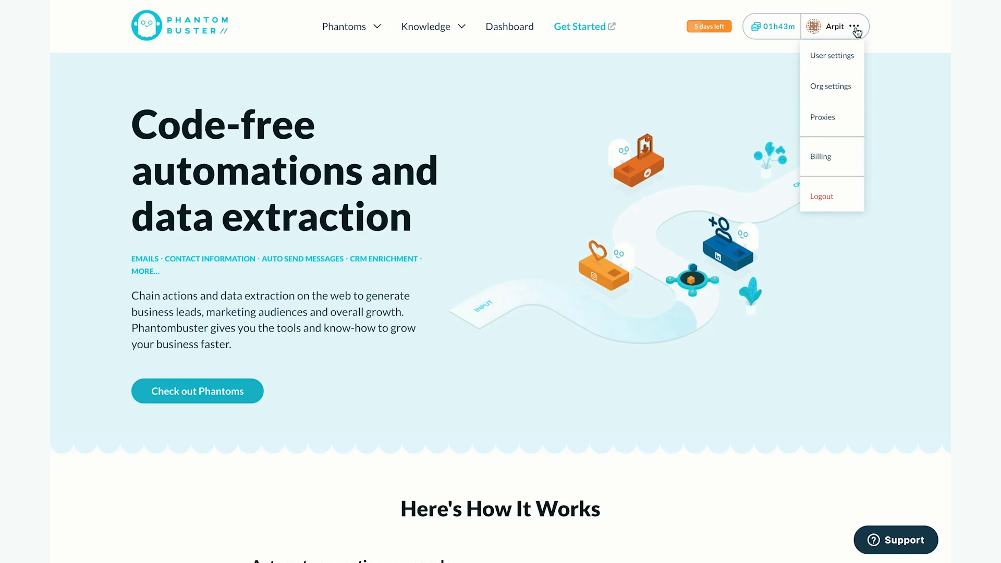
click(822, 117)
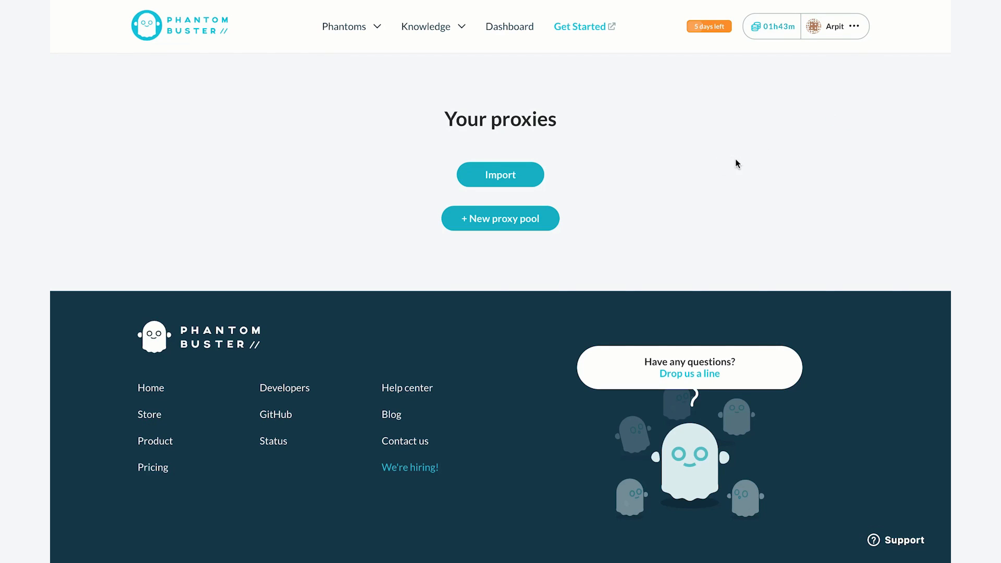
click(499, 218)
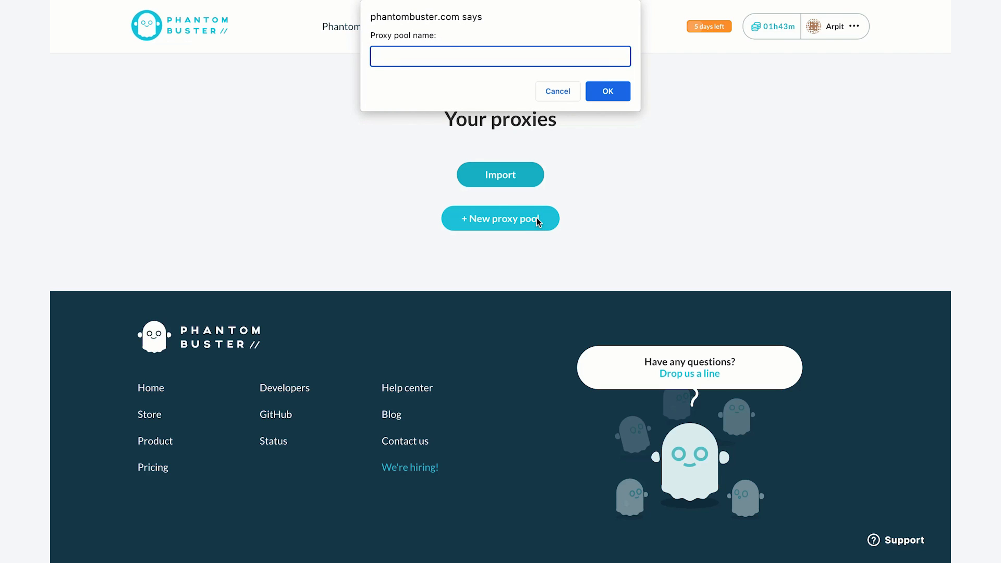
text(FB Proxy 1)
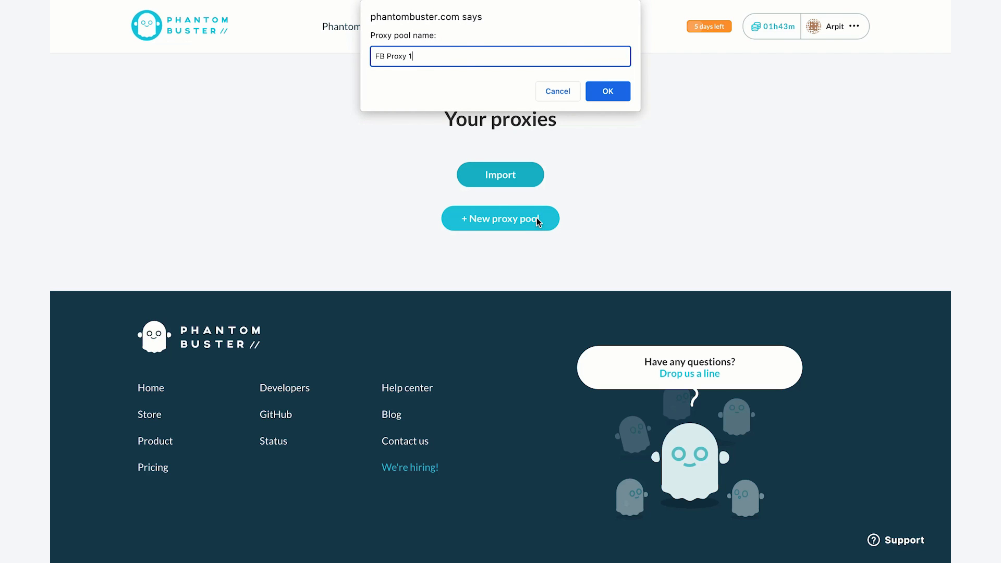
click(606, 91)
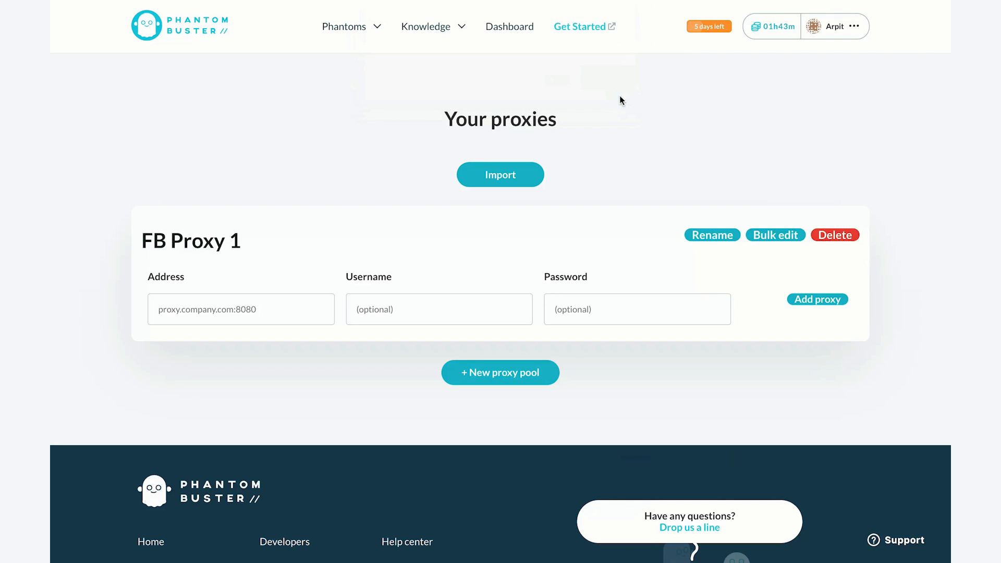
mouse_move(331, 246)
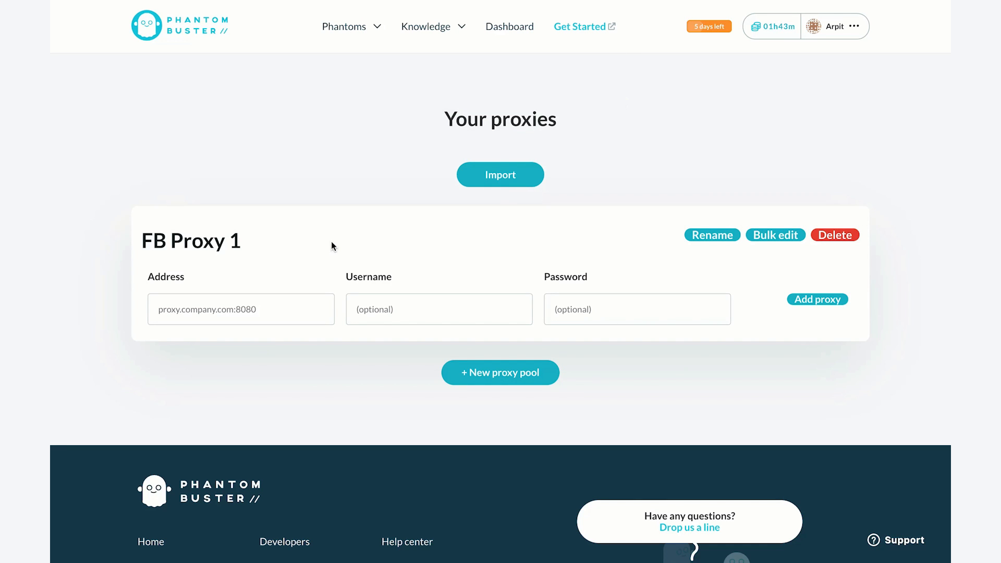
mouse_move(312, 249)
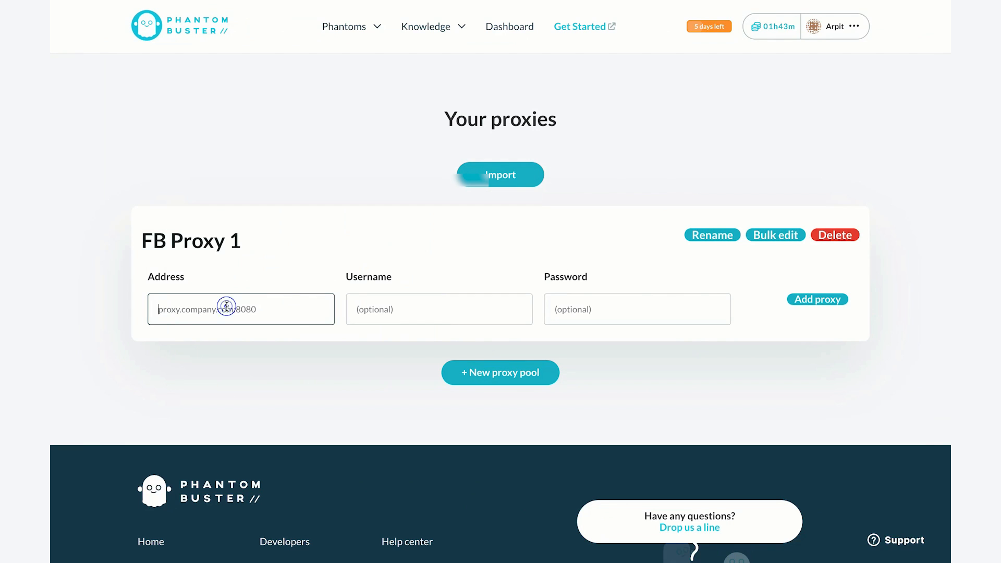
Step: Add proxy us.smartproxy.com:10001 with username user-fbproxy1-sessionduration-30 to FB Proxy 1
text(us.smartproxy.com:10001)
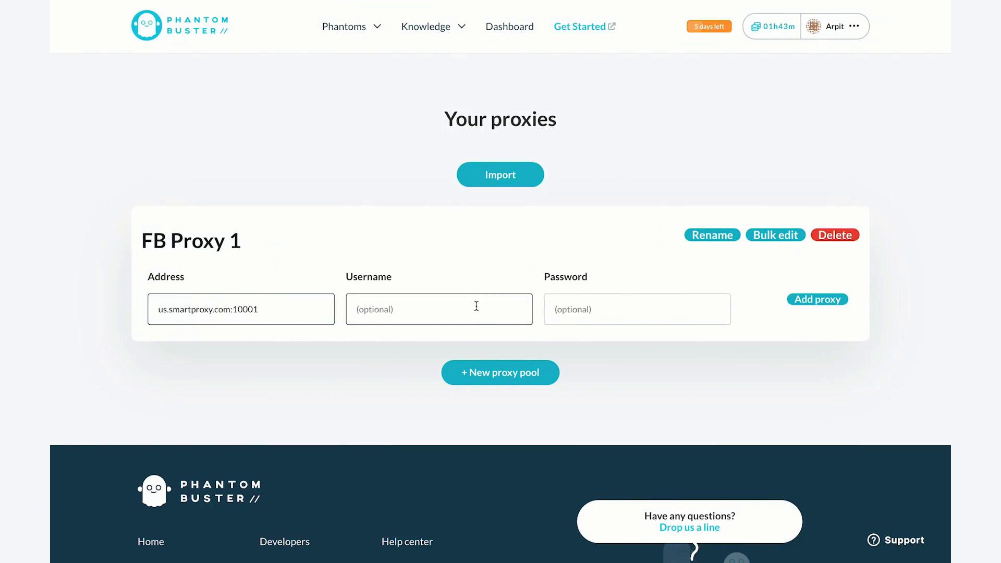
text(user-fbproxy1-sessionduration-30)
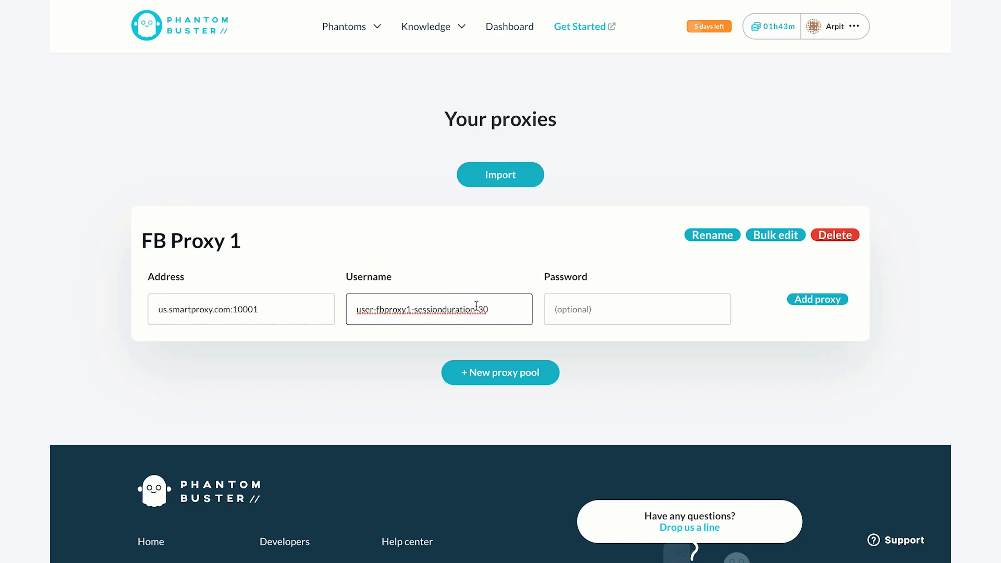
click(636, 309)
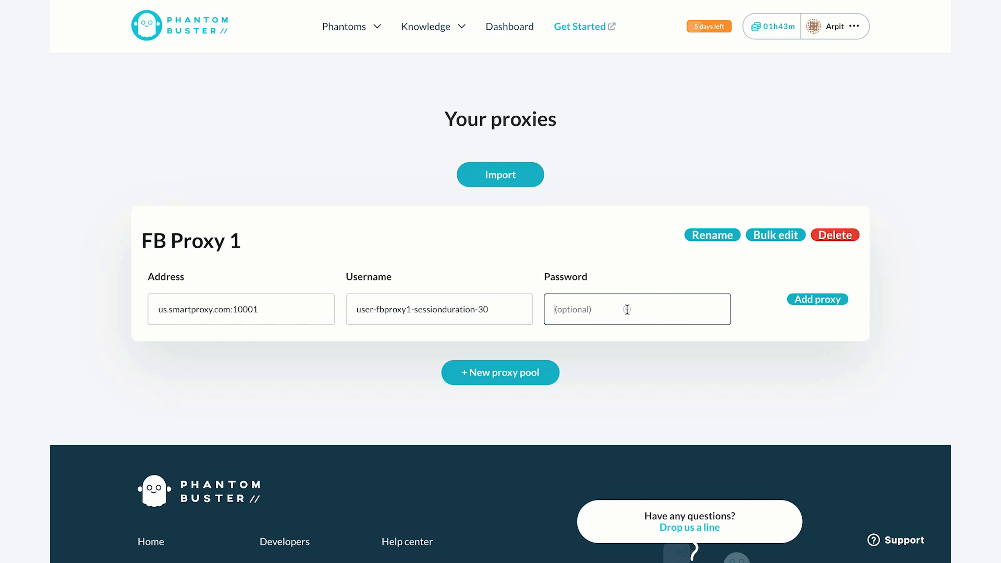
Step: Create the FB Proxy 2 and FB Proxy 3 pools holding their matching US endpoints
click(499, 372)
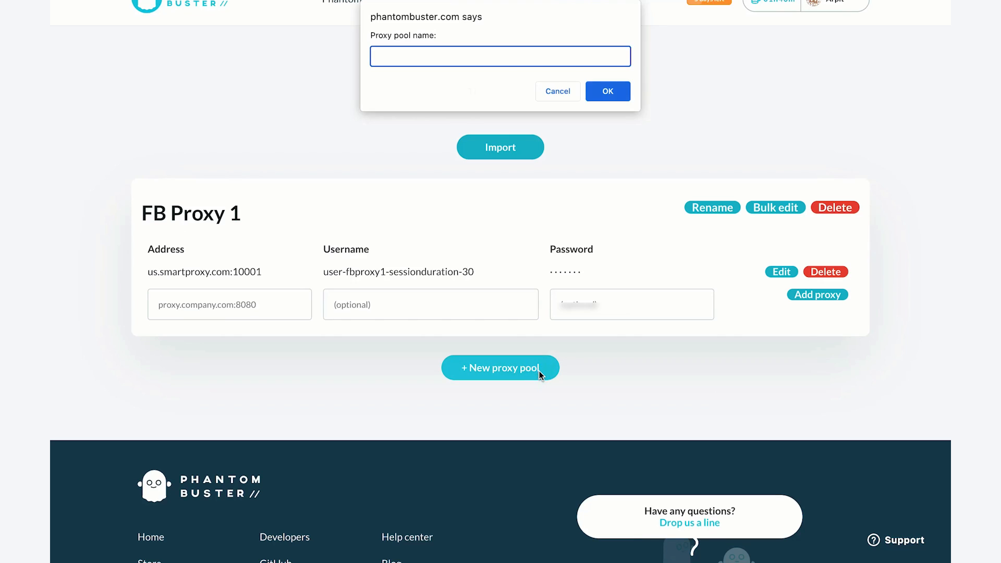
click(606, 92)
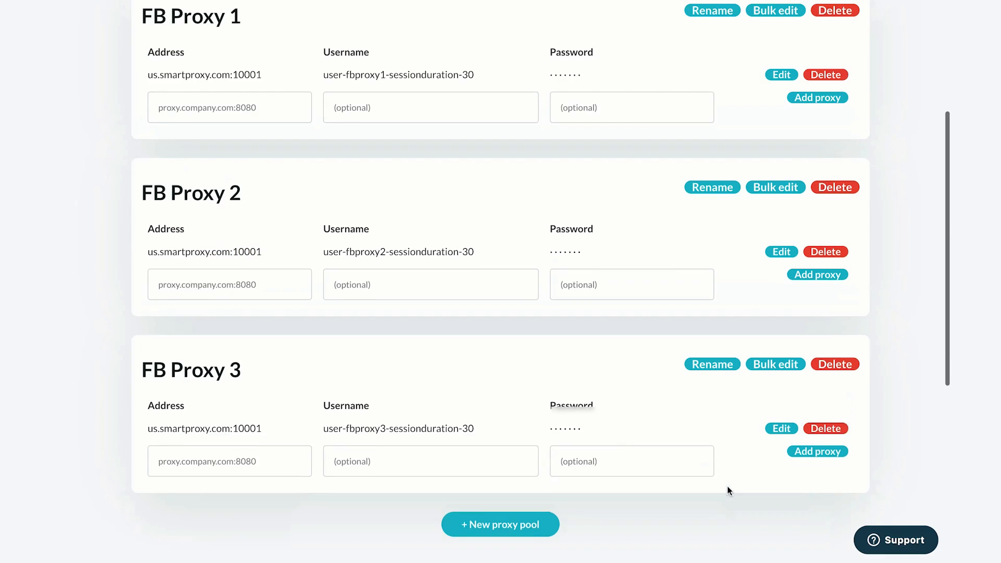
scroll(up, 3)
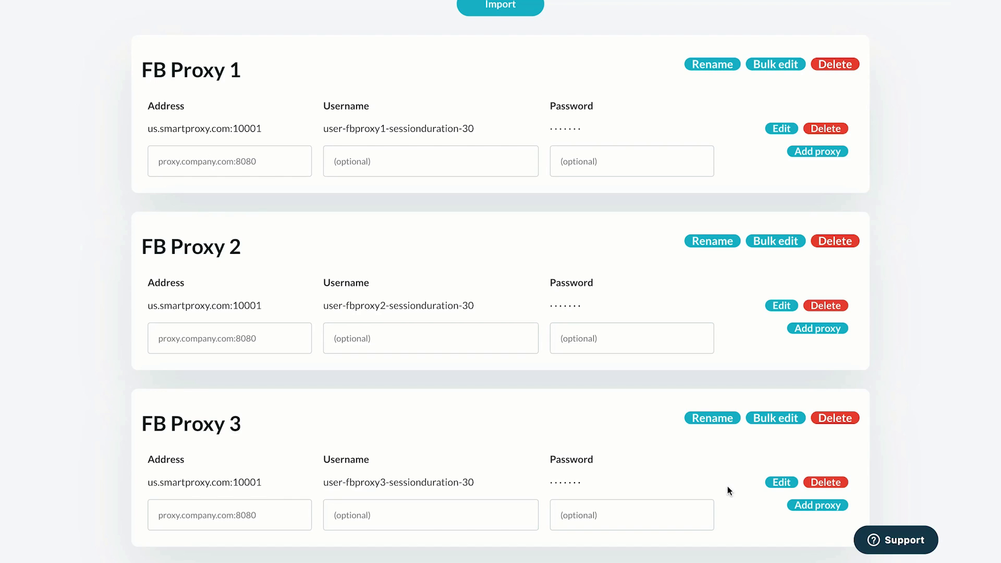
scroll(up, 3)
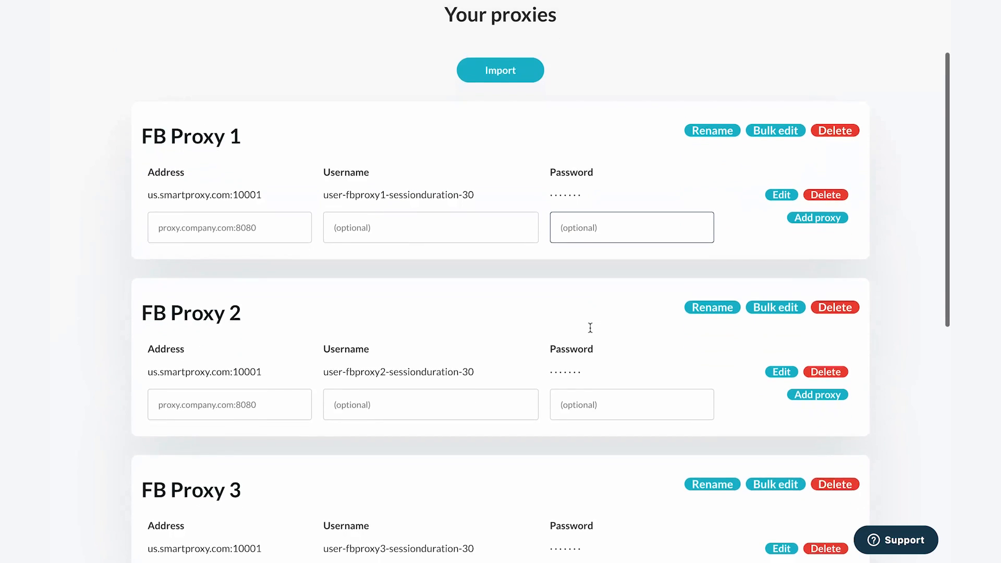
Step: Filter the Phantoms catalogue to the Facebook category, listing Facebook Group Extractor
scroll(up, 3)
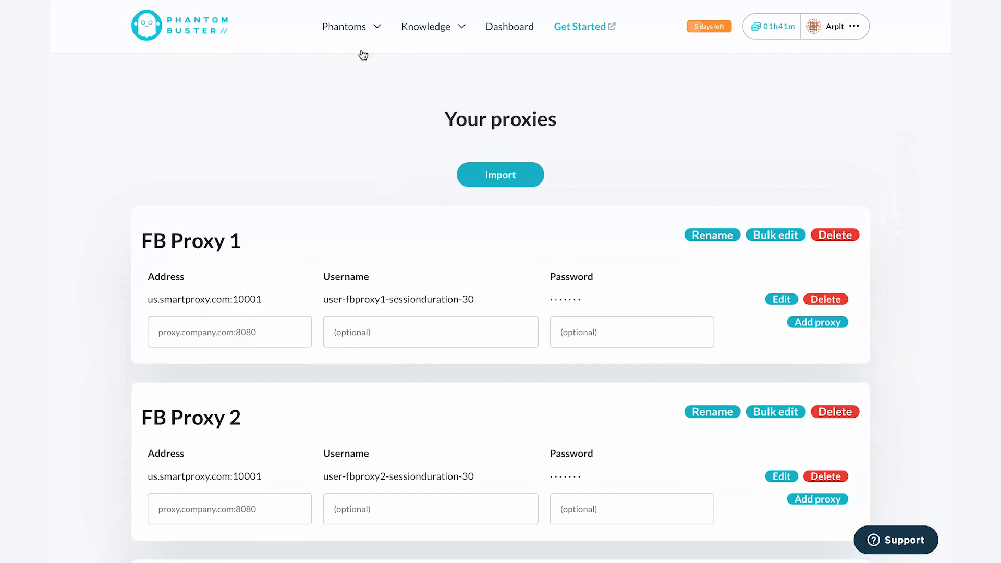
click(343, 26)
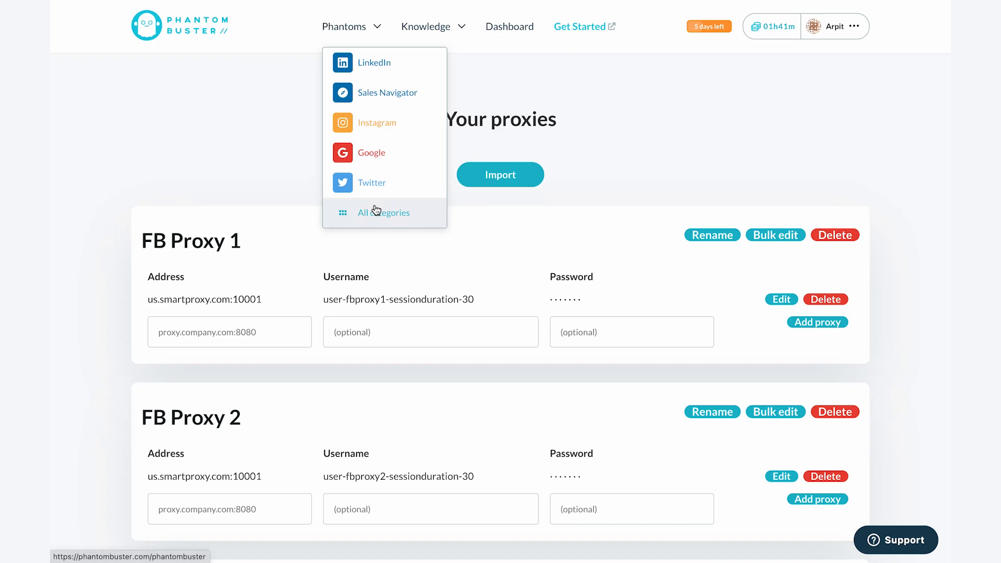
click(384, 212)
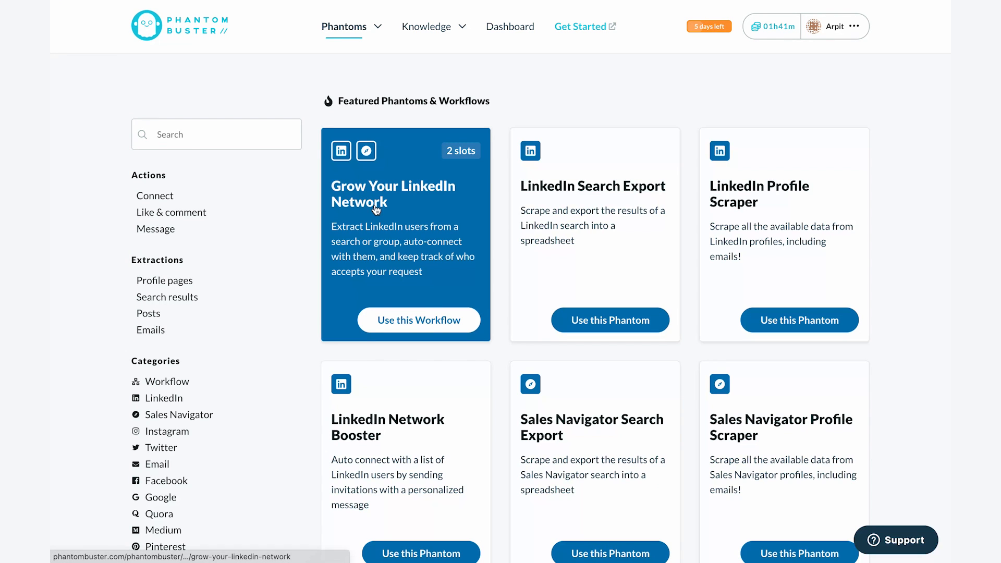
scroll(down, 3)
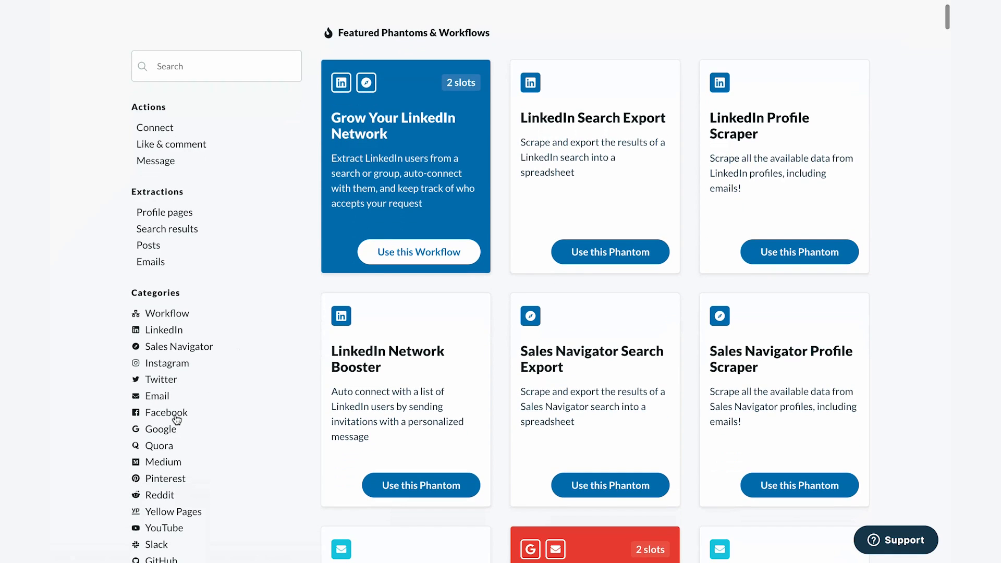
click(166, 413)
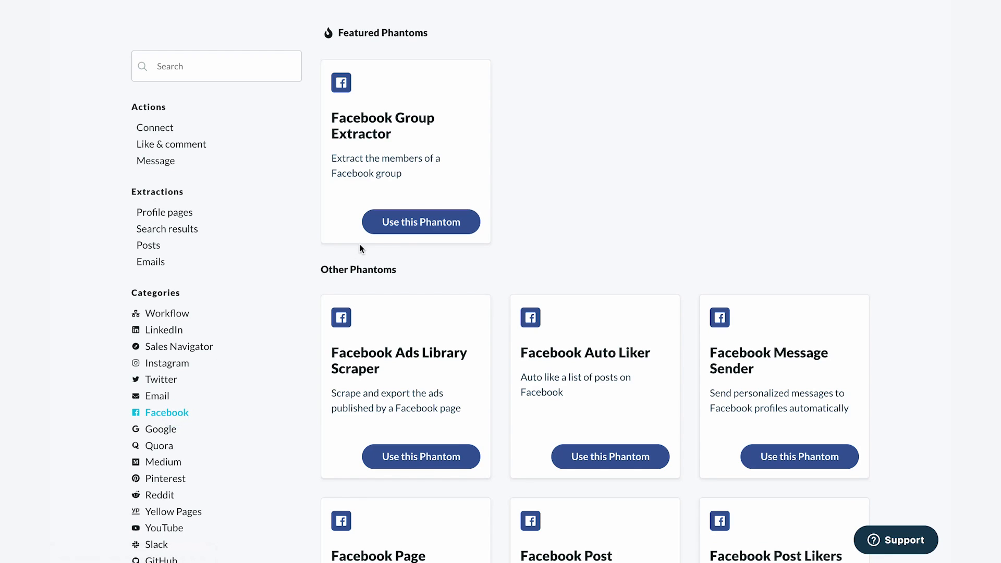
Step: Start Facebook Group Extractor setup, connect the Facebook session cookies and save them
click(420, 221)
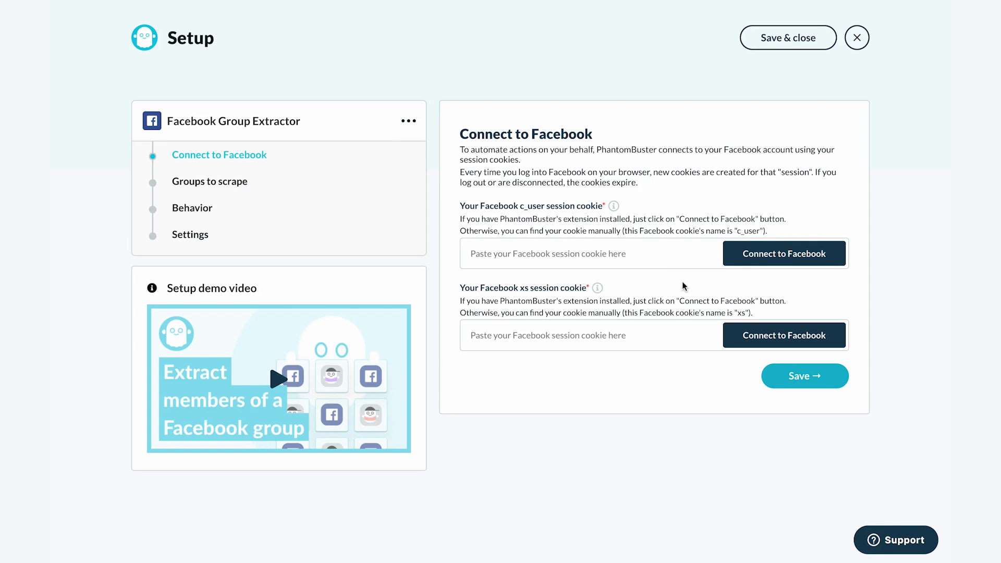
click(784, 253)
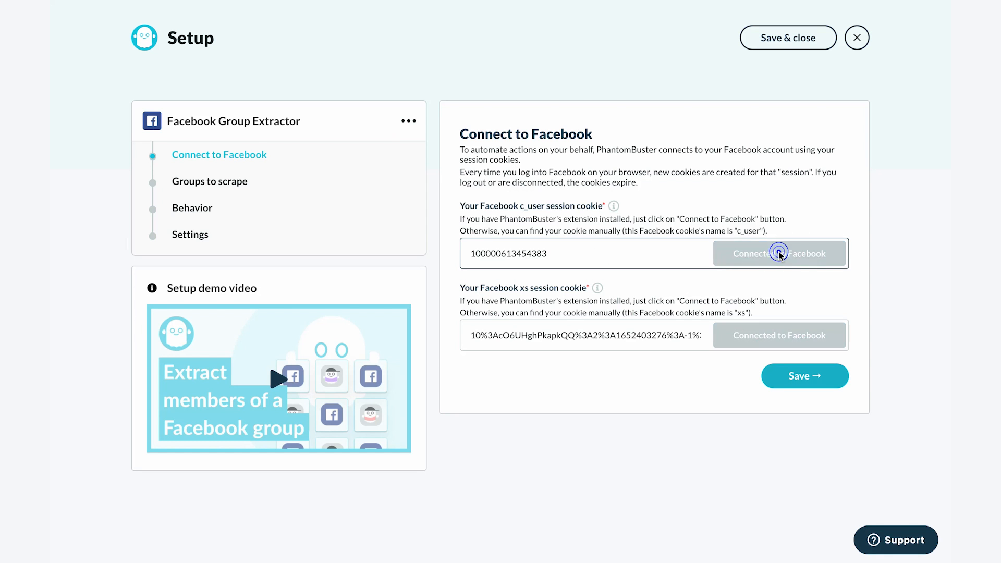
click(778, 253)
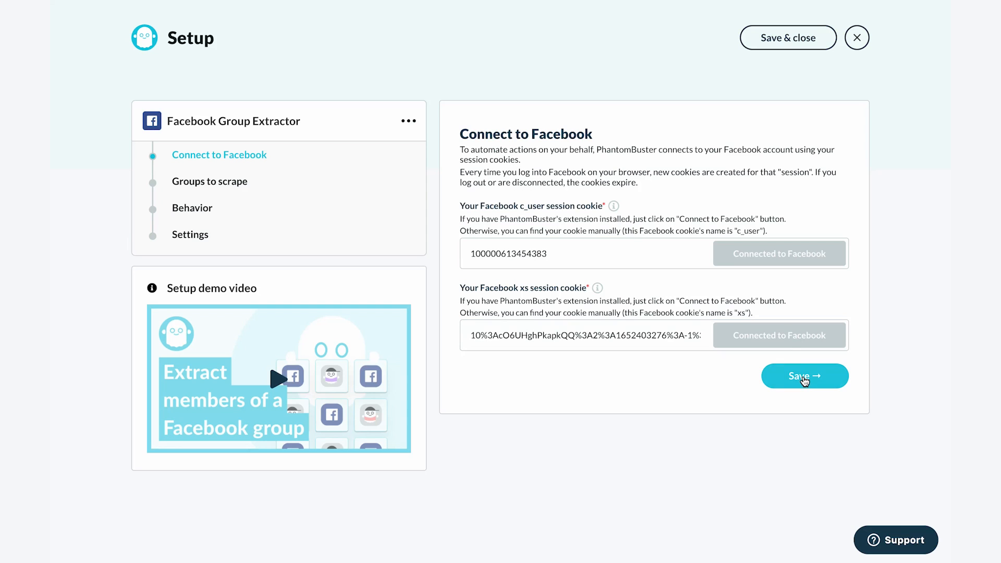
click(804, 376)
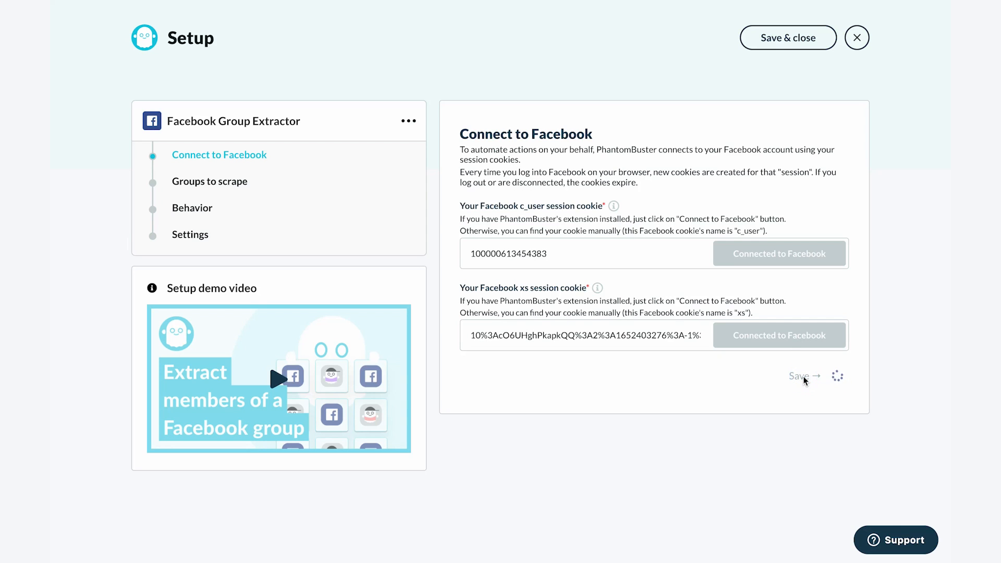
click(800, 376)
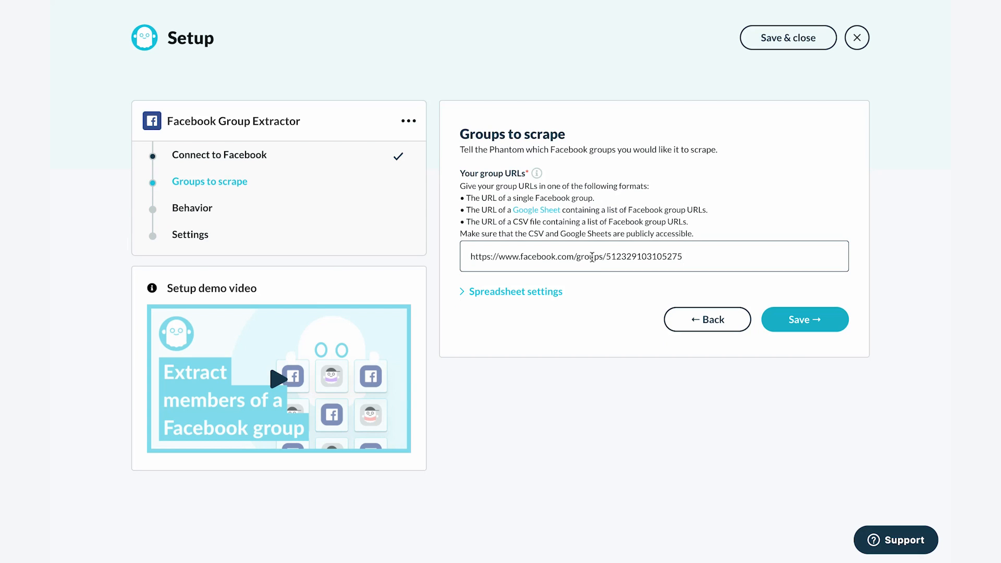
Step: Save the entered group URL and proceed to the Behavior step
click(804, 319)
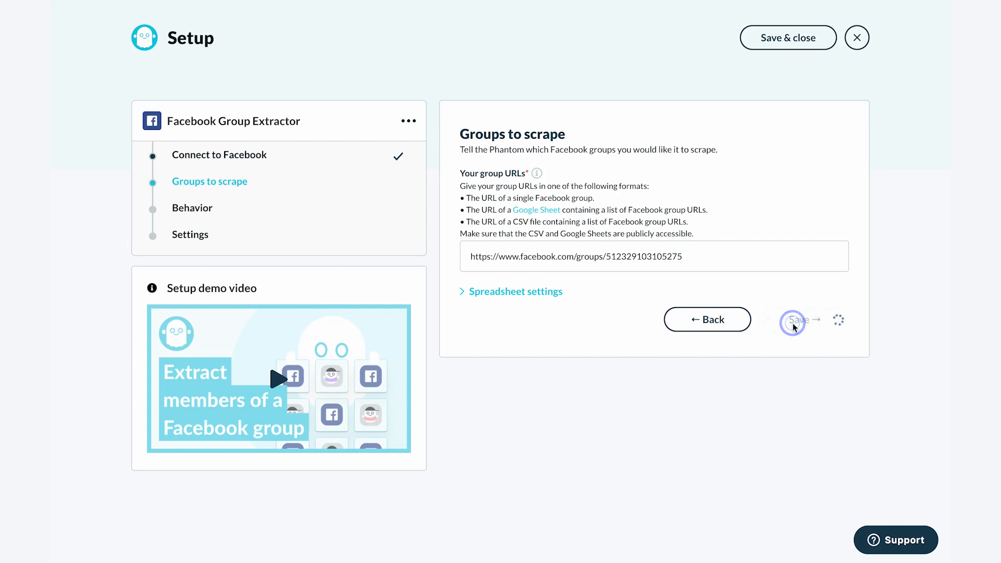
click(792, 319)
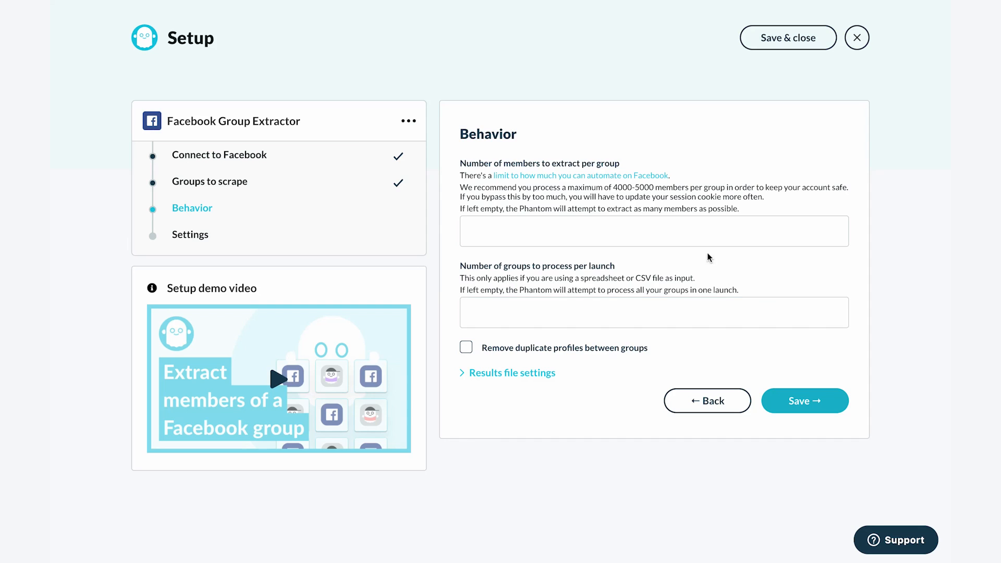
Step: Set the number of members to extract per group to 500, leaving other fields empty
click(652, 231)
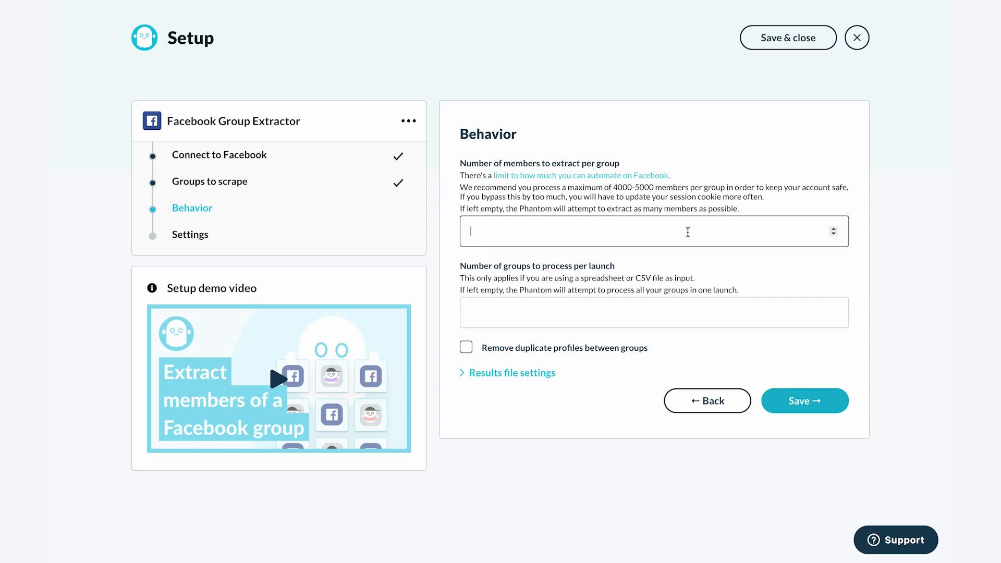
text(500)
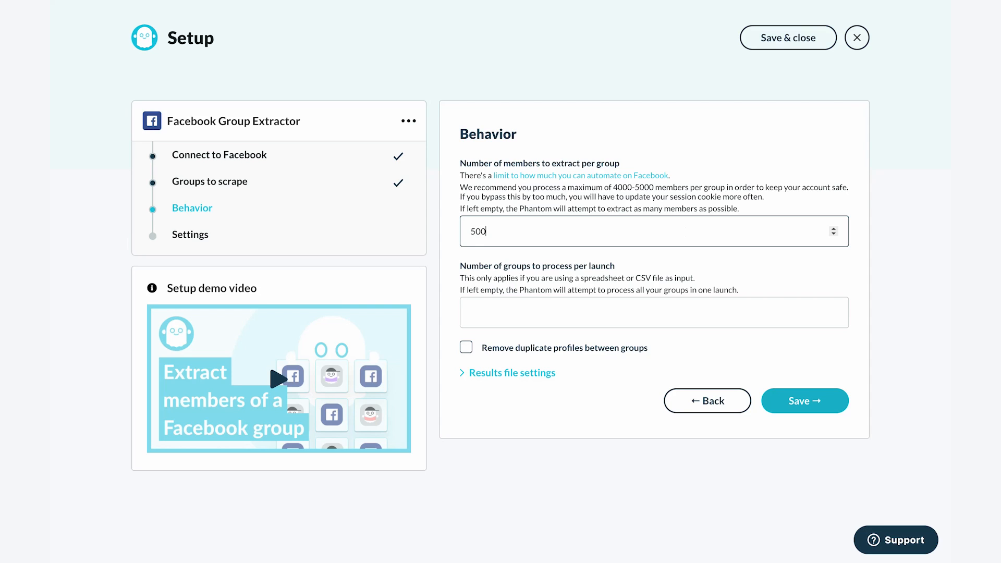
mouse_move(703, 284)
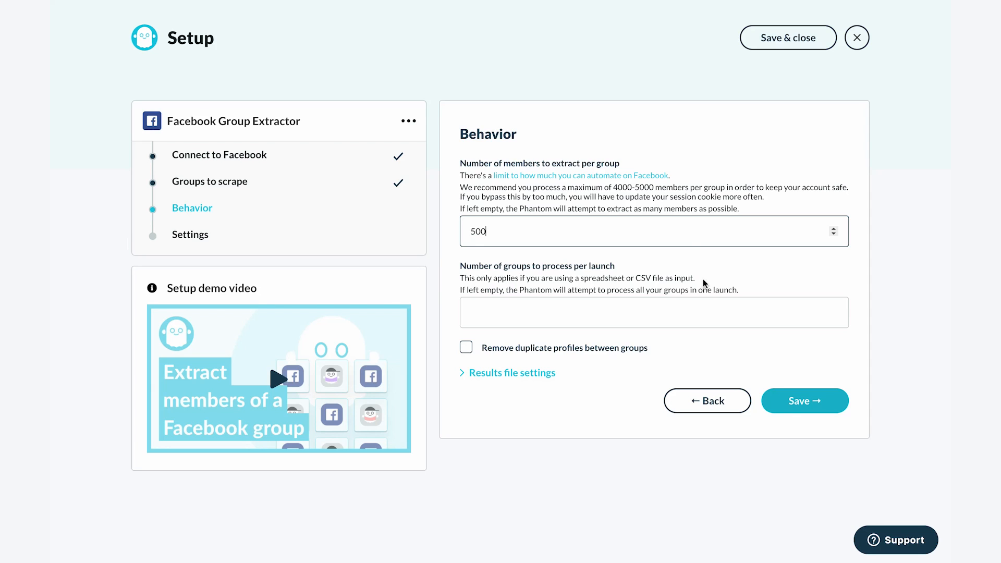
click(653, 312)
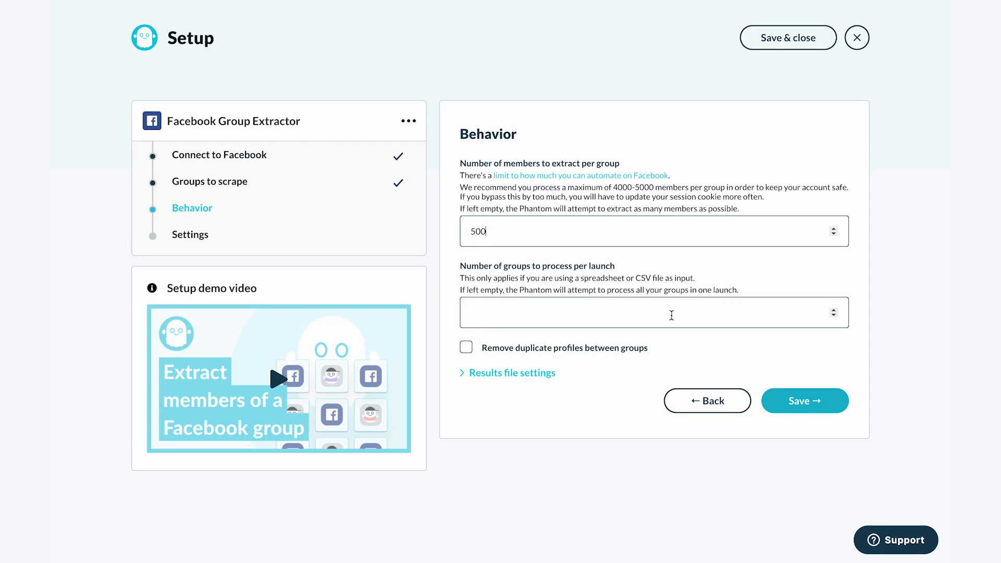
click(652, 312)
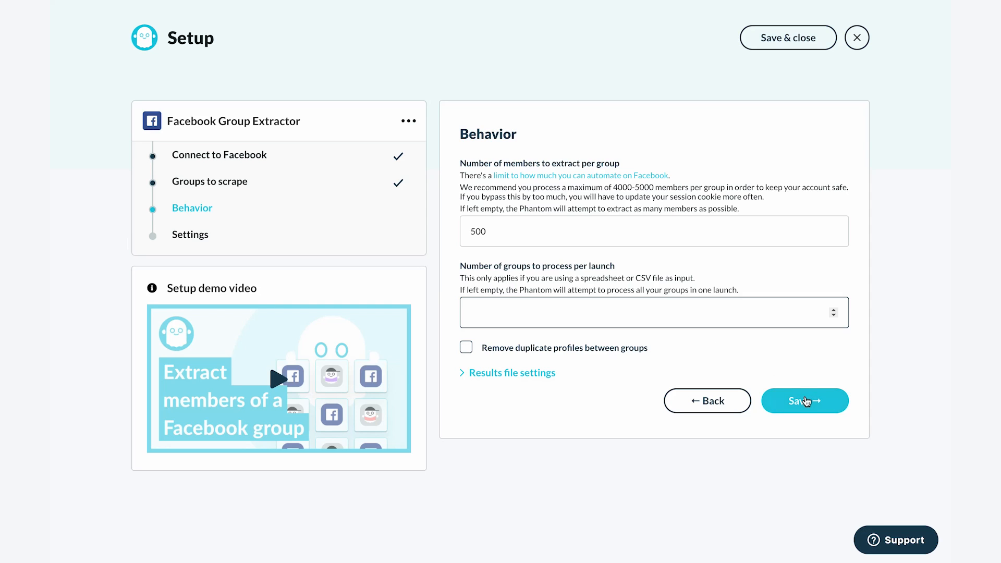
Step: Save the behaviour options and set notifications to 'In case of error' in Settings
click(804, 401)
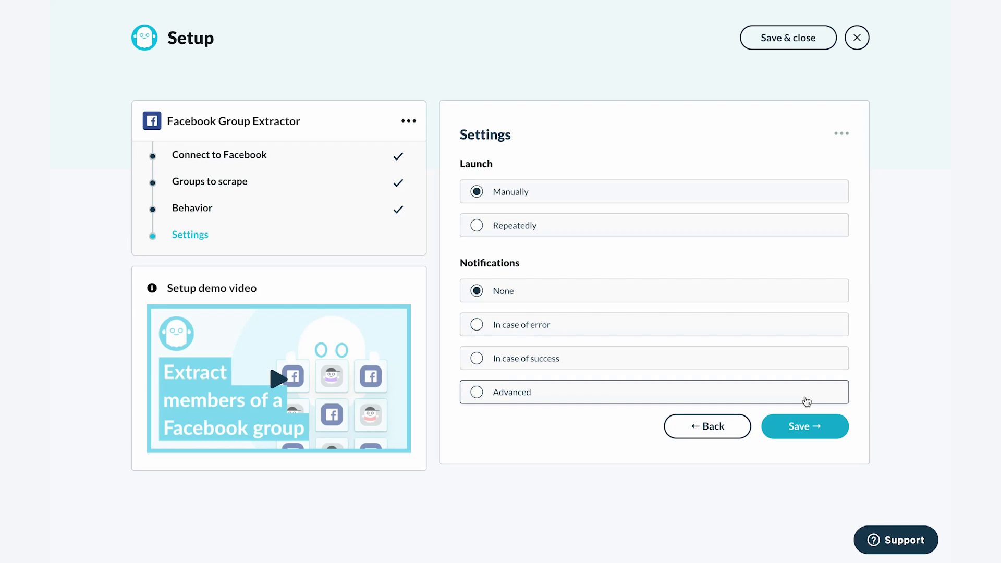
mouse_move(696, 193)
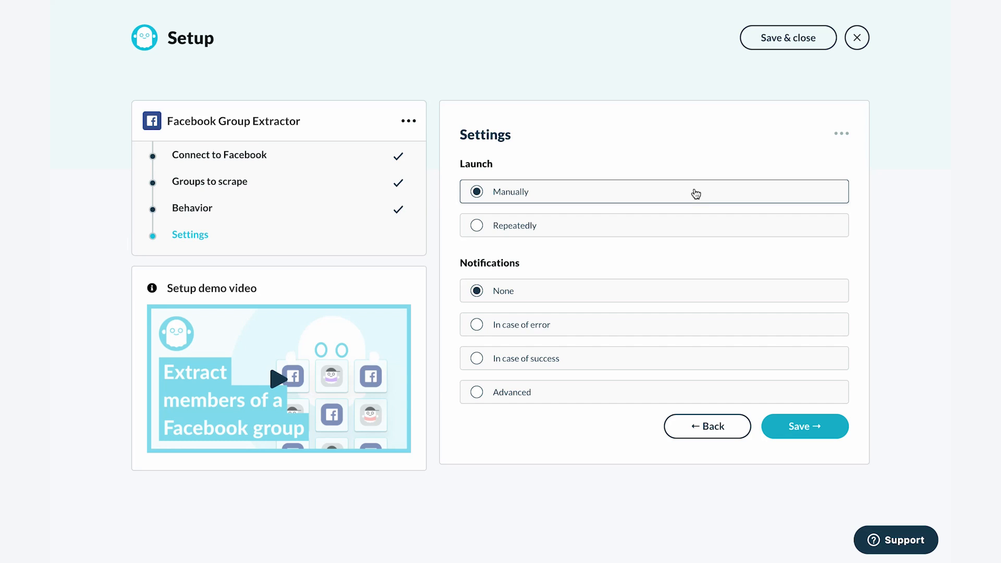
mouse_move(639, 292)
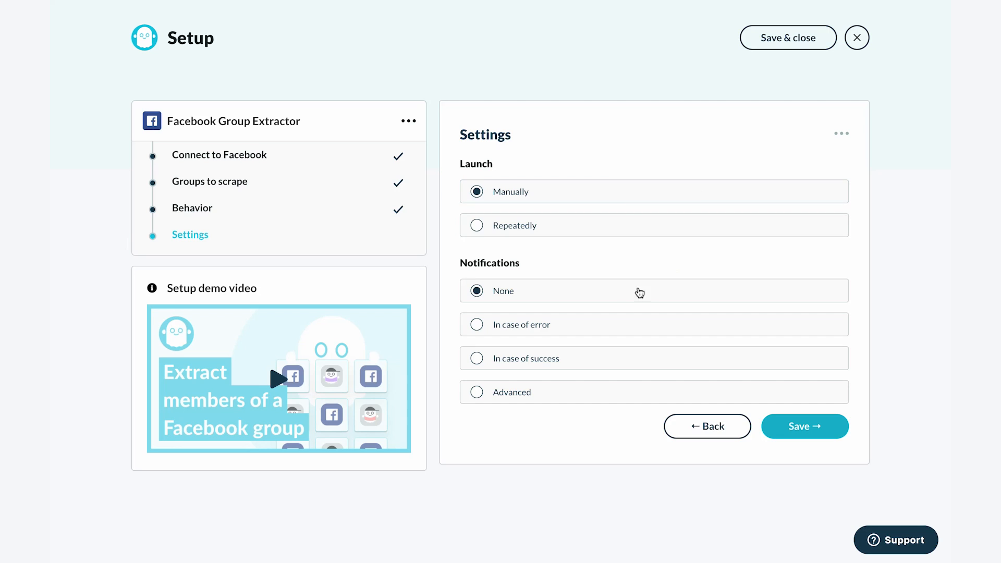
click(476, 324)
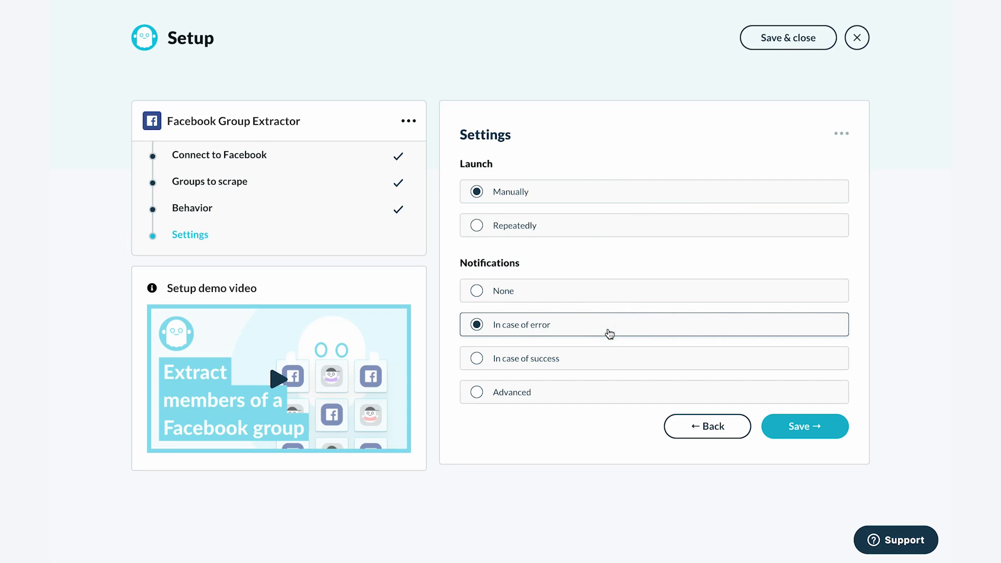
mouse_move(787, 166)
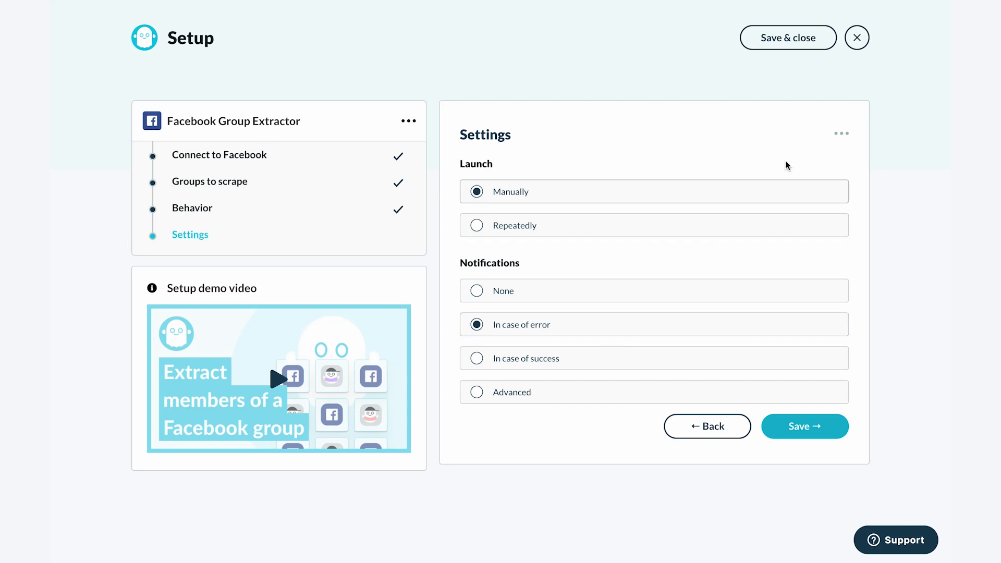
click(840, 134)
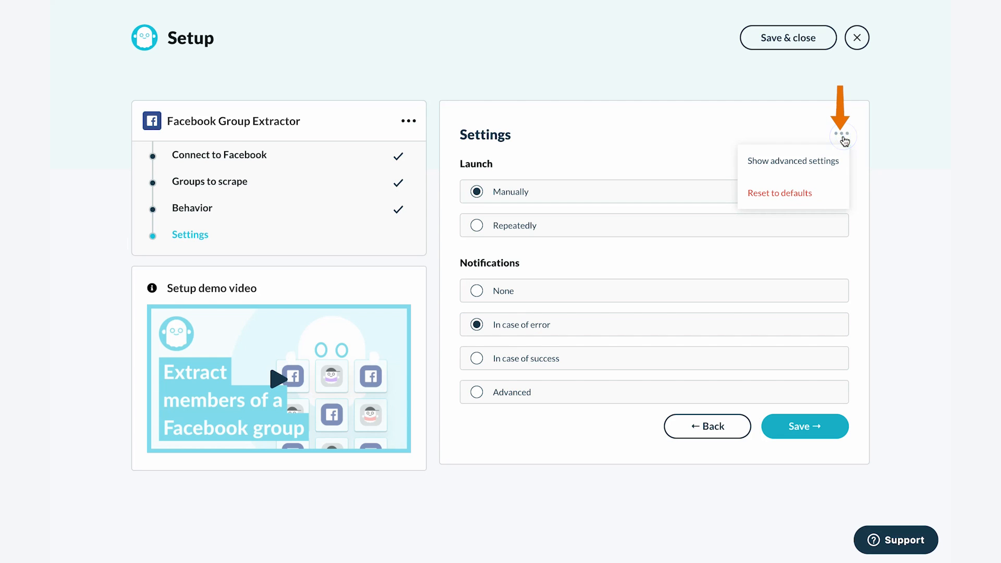
Step: In advanced settings choose 'Random proxy from pool' with FB Proxy 1 and save the phantom
click(792, 160)
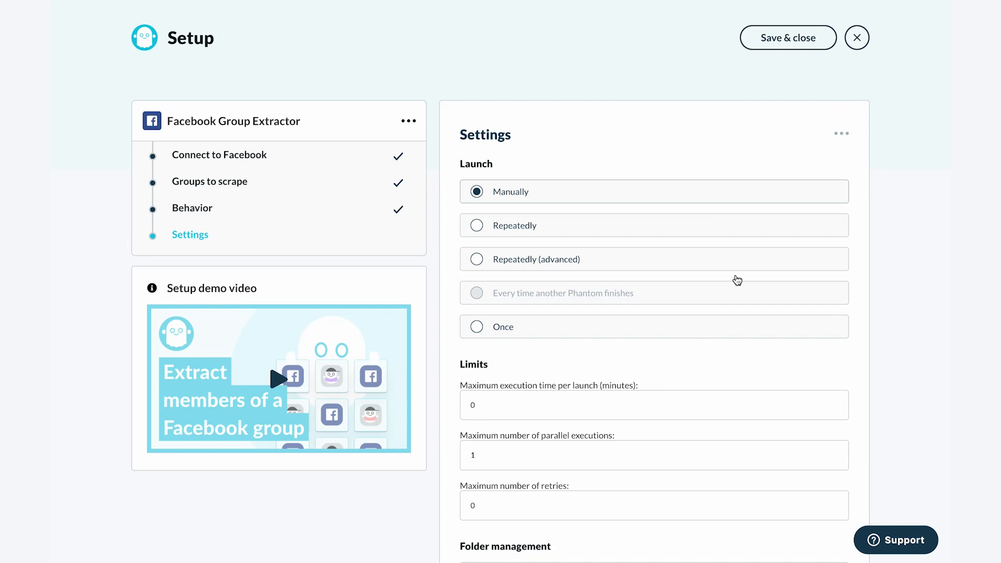
scroll(down, 3)
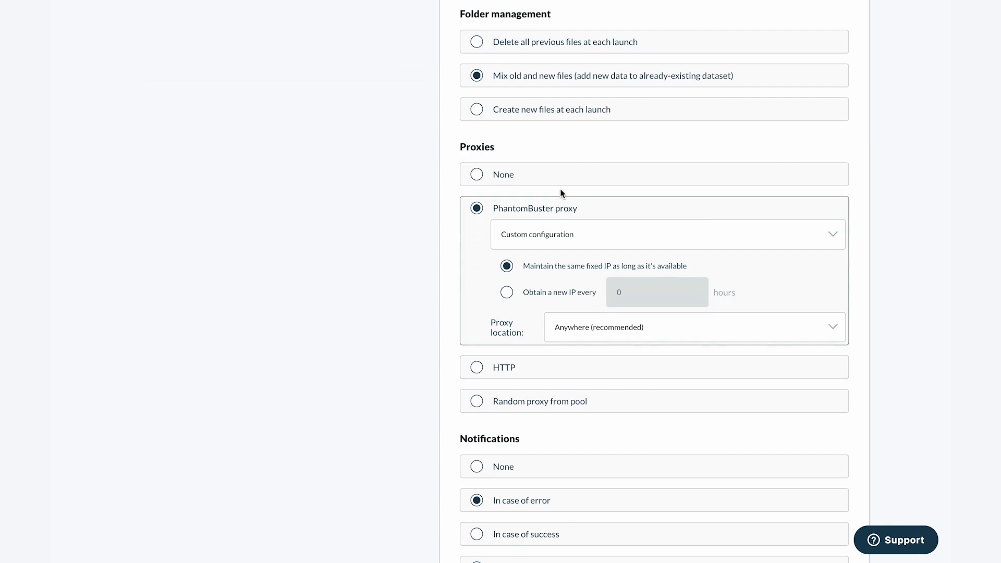
click(476, 400)
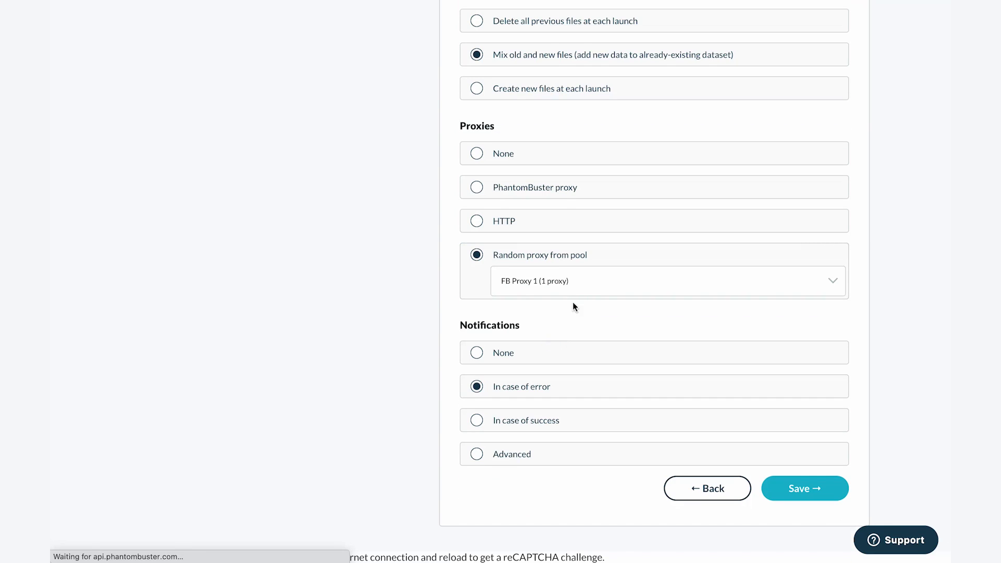
click(666, 280)
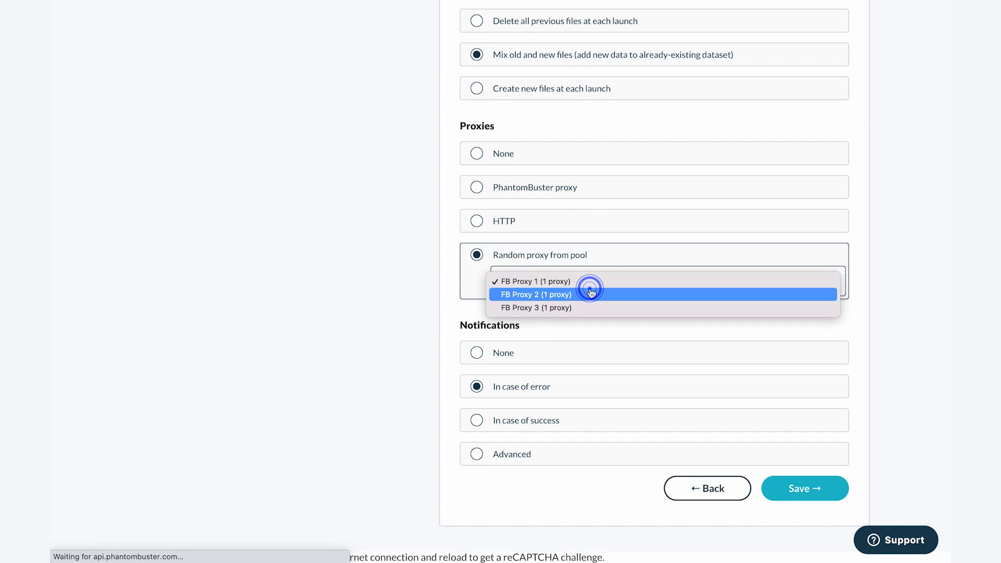
mouse_move(582, 316)
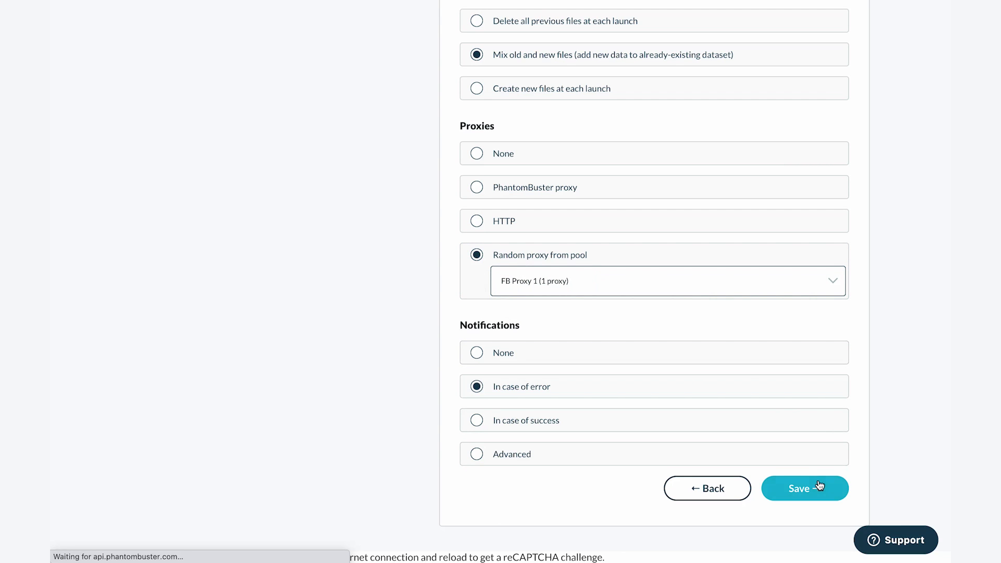
click(804, 488)
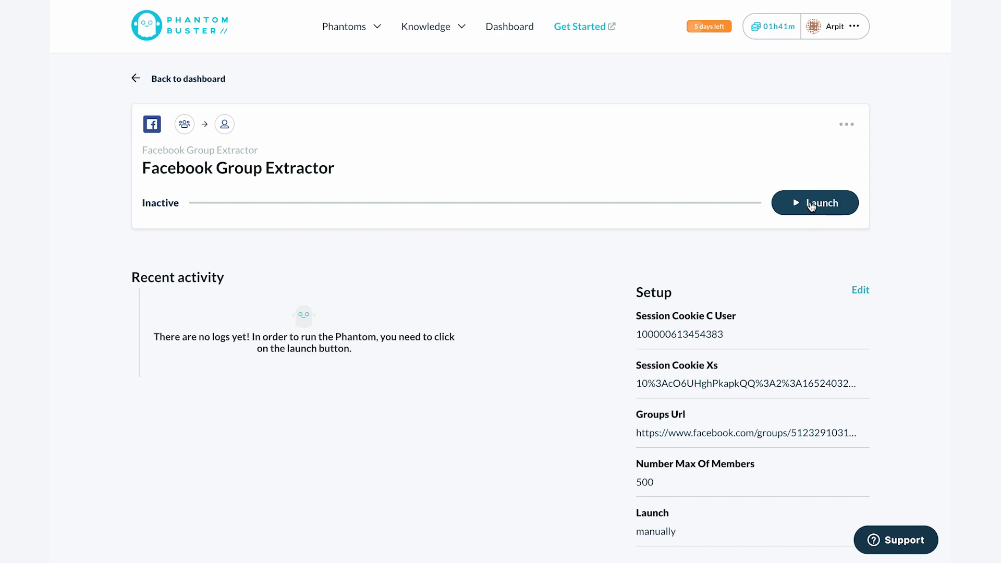
Step: Launch the Facebook Group Extractor and preview the 490 extracted members in result.csv
click(815, 203)
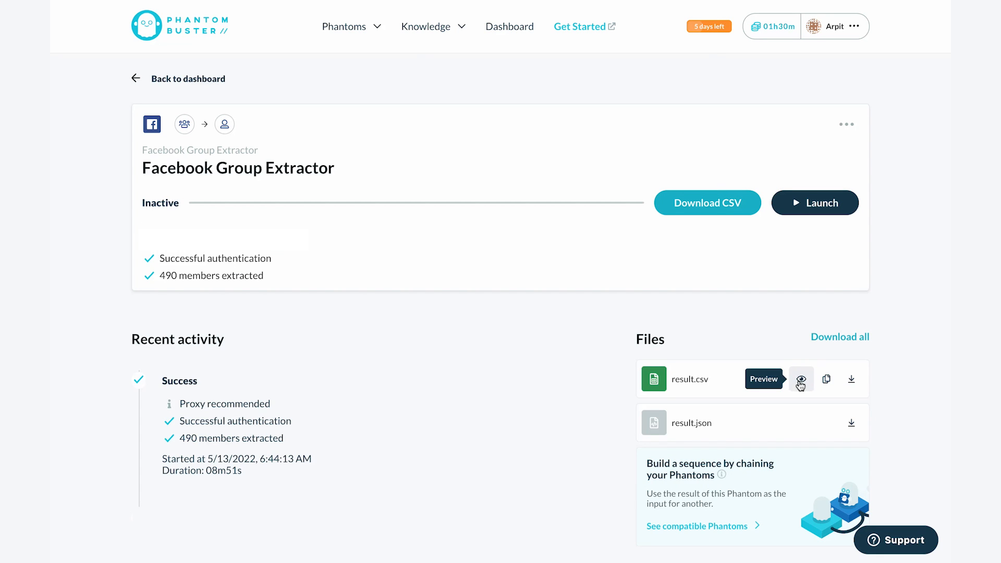
click(801, 378)
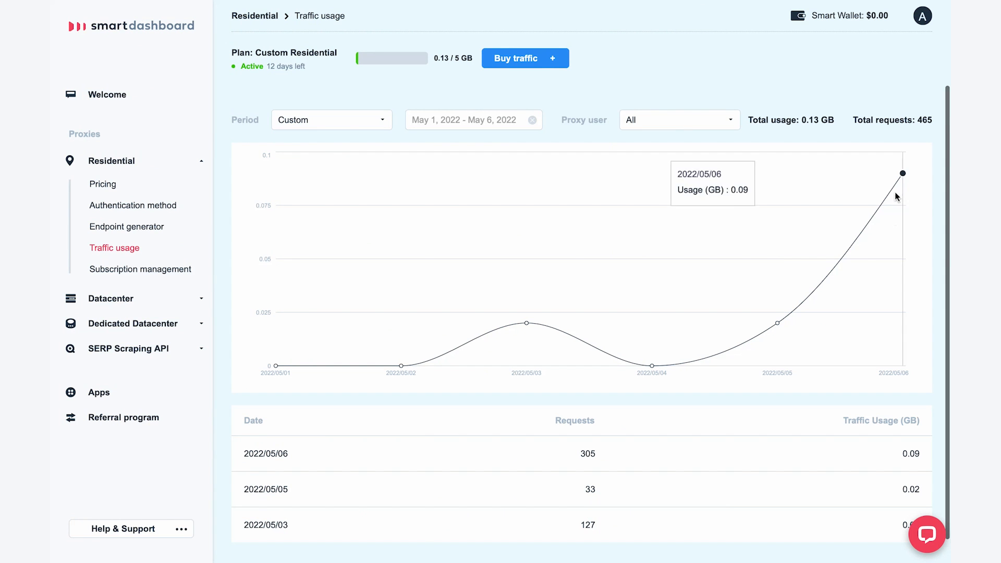
mouse_move(777, 323)
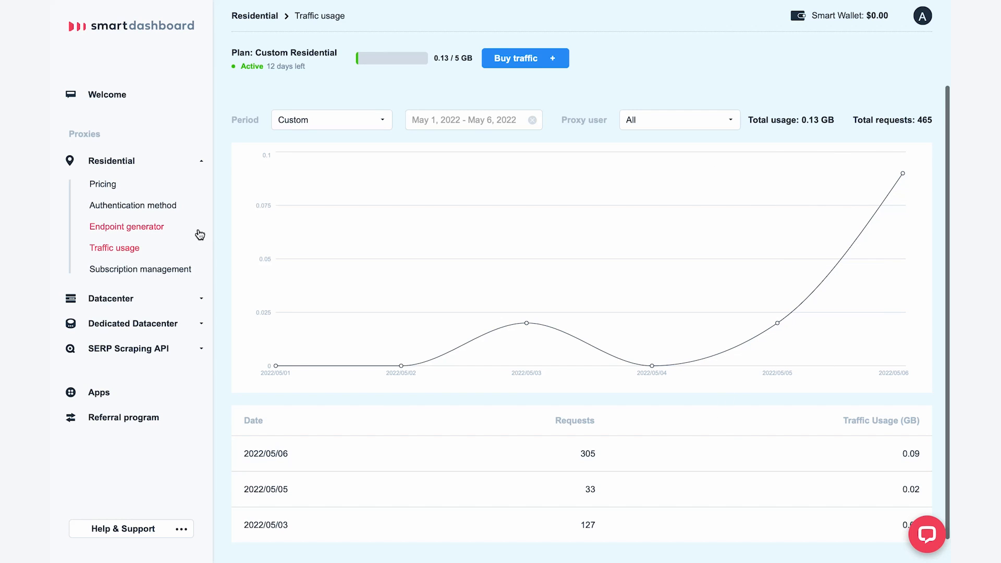
mouse_move(107, 95)
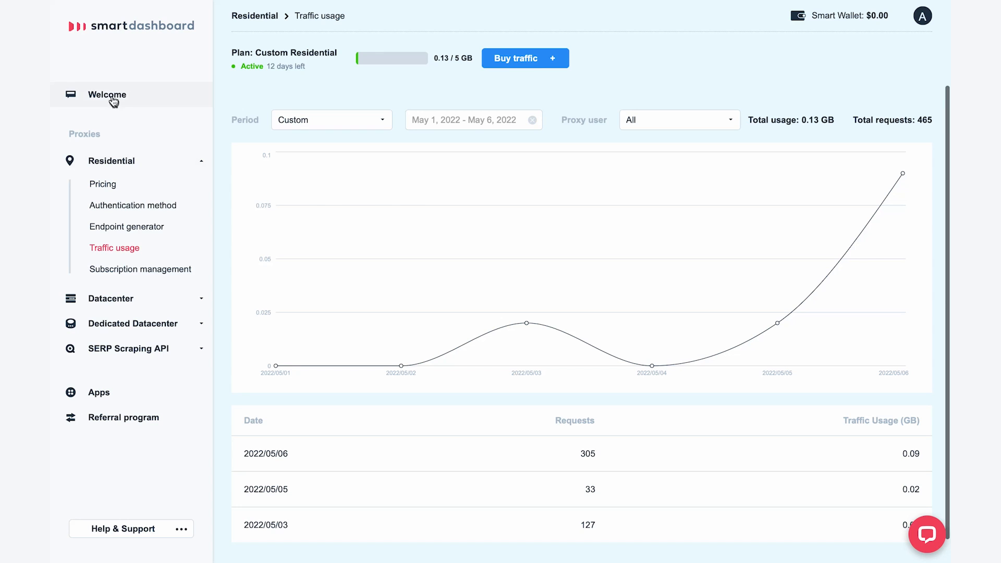
Step: Return from Residential traffic usage (0.13 GB, 465 requests) to the Smartproxy welcome page
click(108, 95)
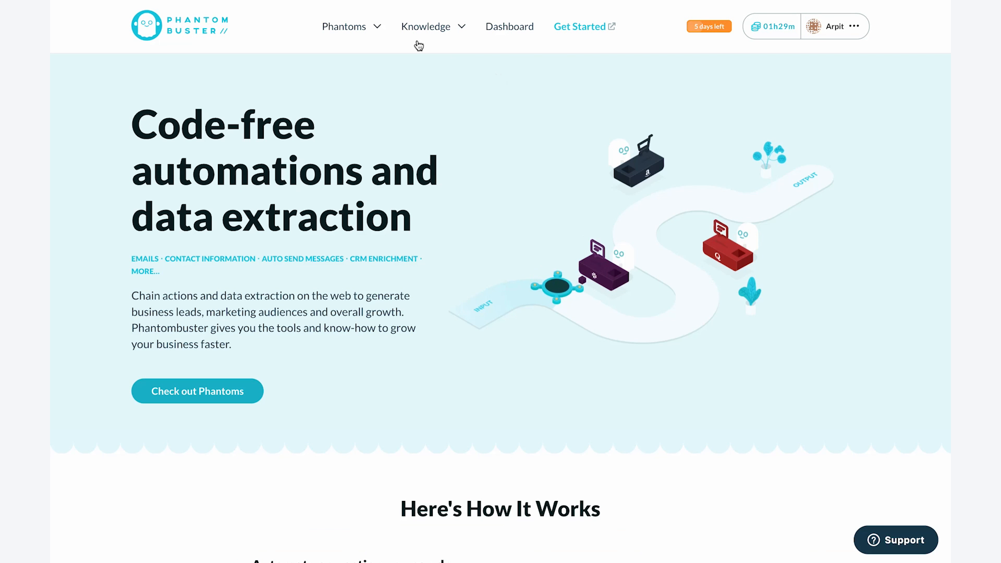
Step: Filter all phantoms to the Facebook category and choose Use this Phantom on Facebook Message Sender
click(343, 26)
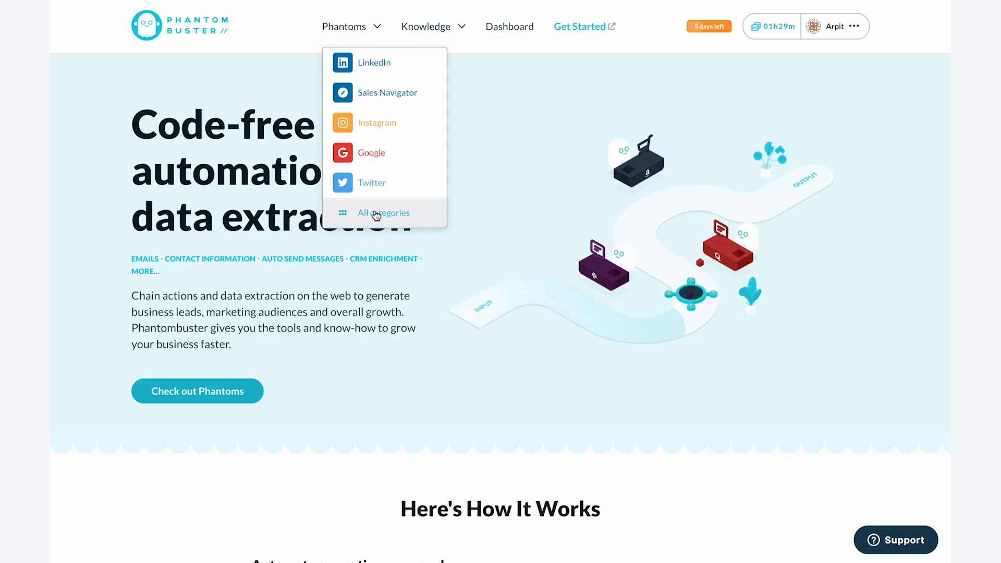
click(384, 213)
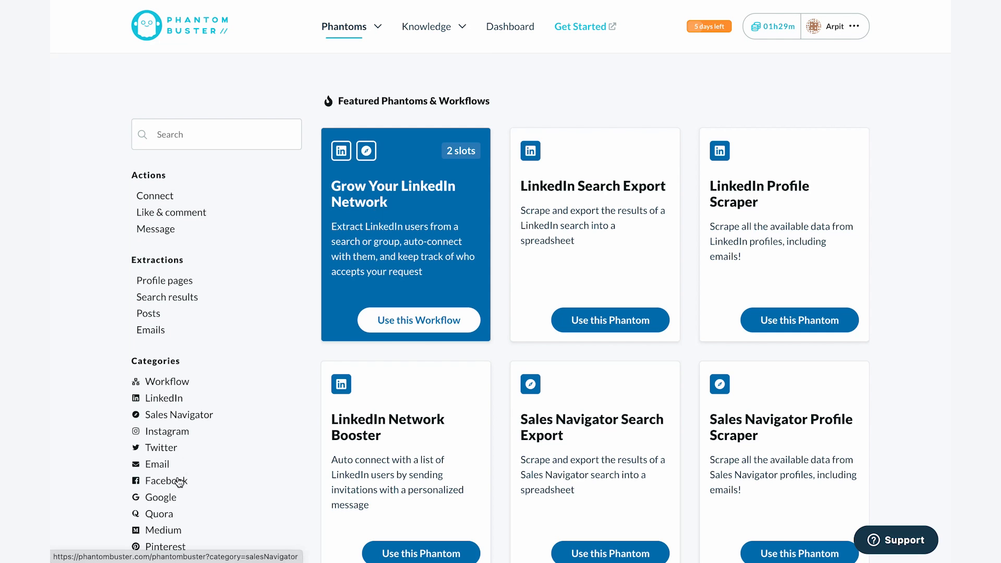
click(167, 480)
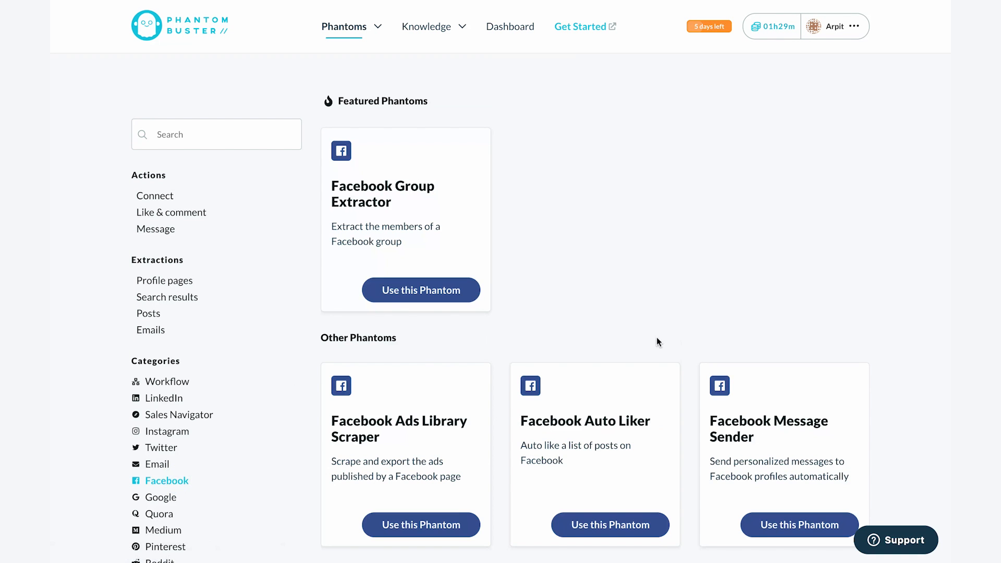
scroll(down, 3)
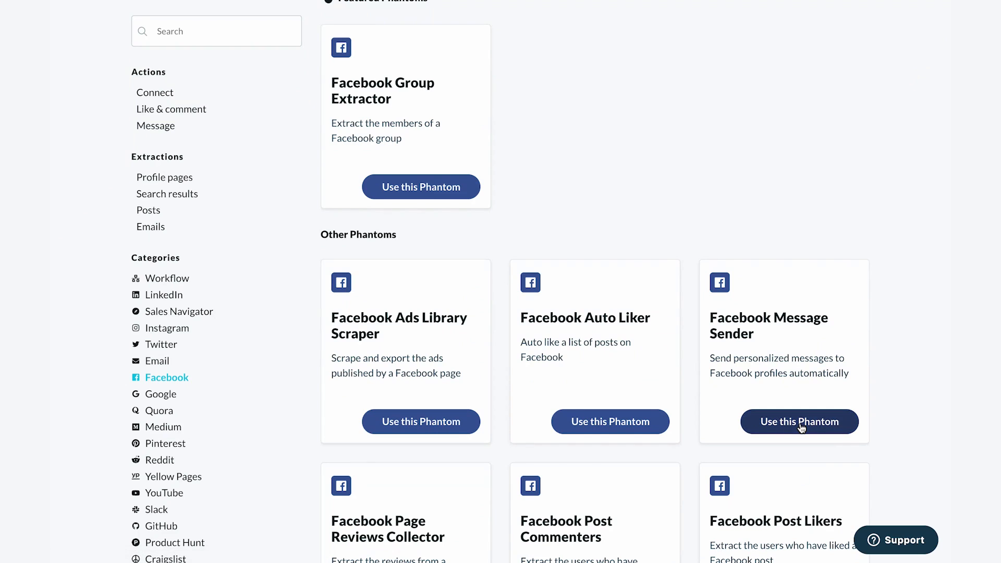
click(799, 421)
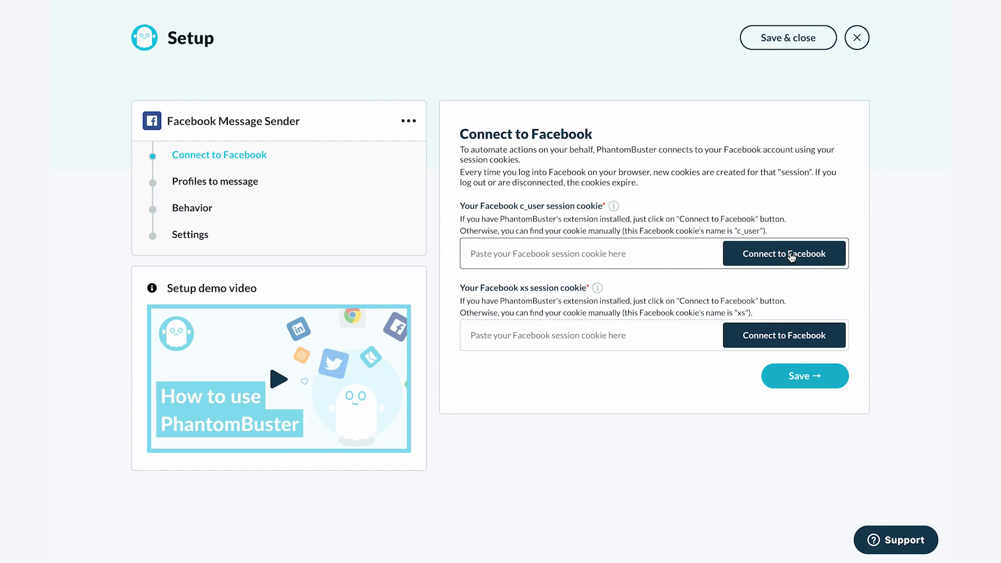
Step: Auto-fill the c_user and xs Facebook session cookies and save to reach Profiles to message
click(784, 253)
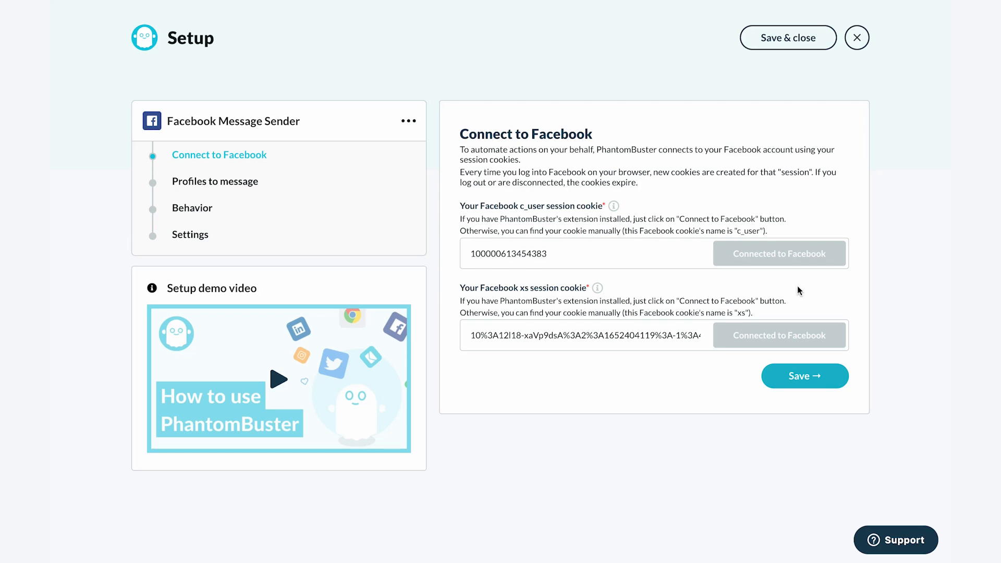
click(804, 375)
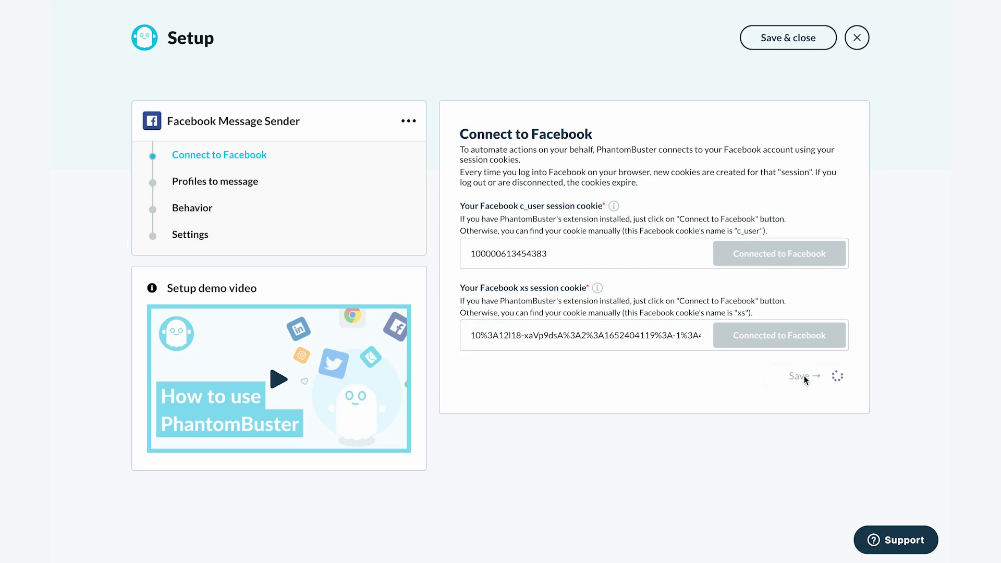
click(797, 375)
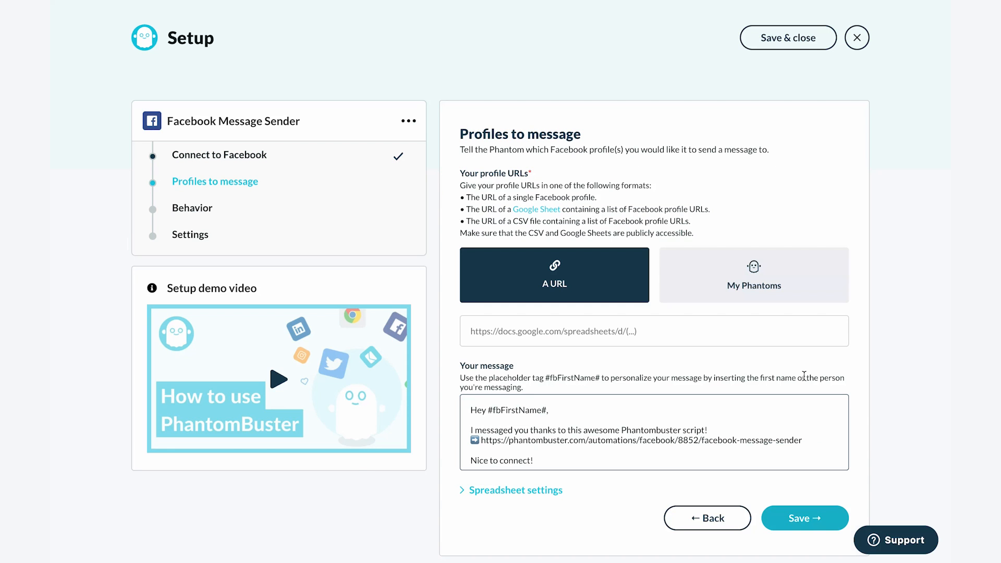
Step: Source profiles from My Phantoms using Facebook Group Extractor - result.csv and select the default message text
click(752, 275)
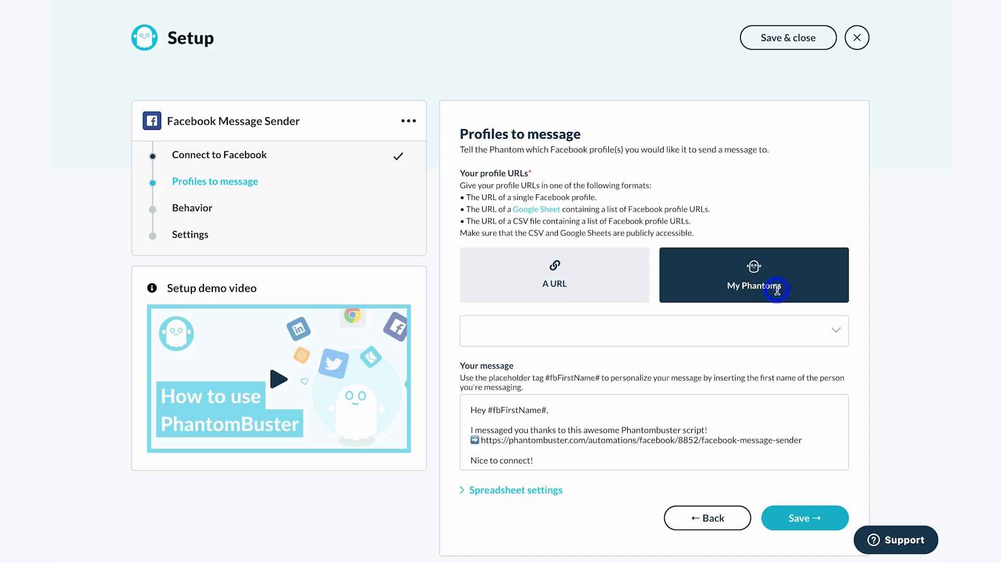
click(654, 330)
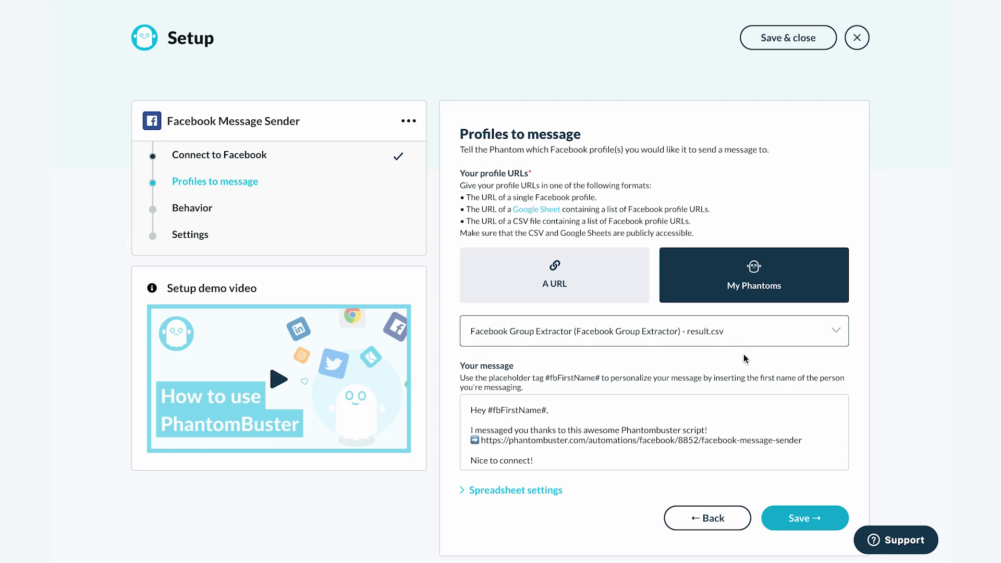
scroll(down, 3)
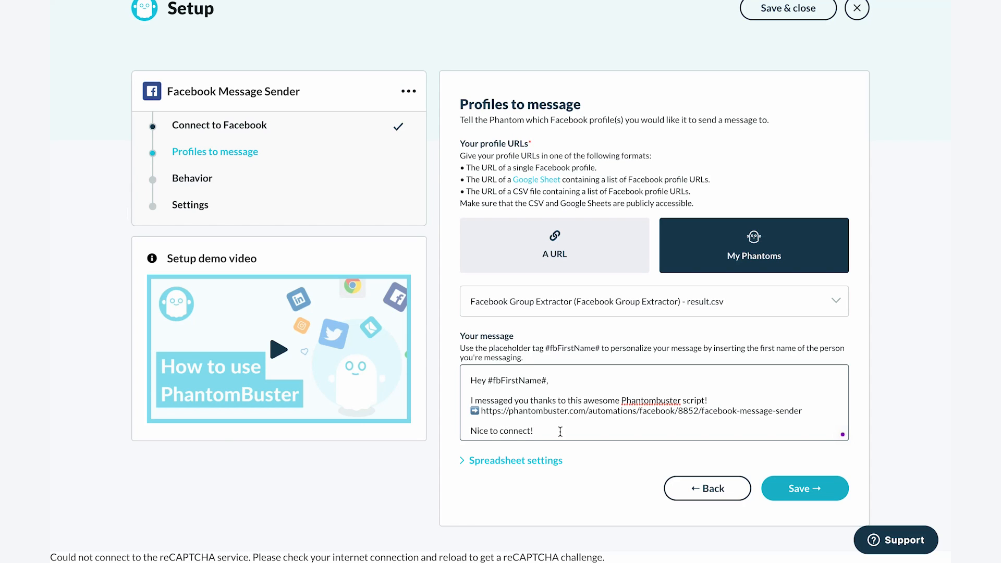
double_click(501, 431)
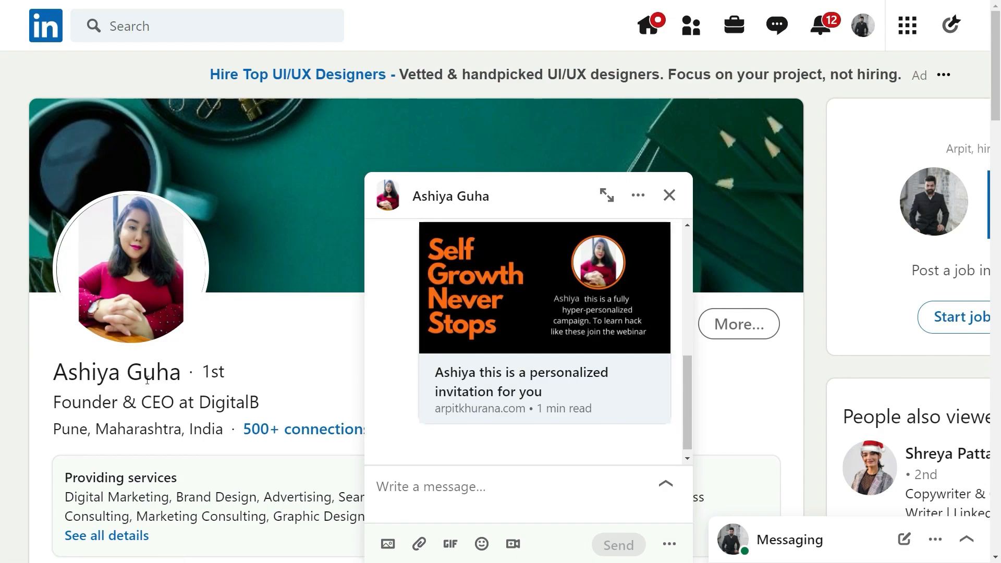
mouse_move(460, 380)
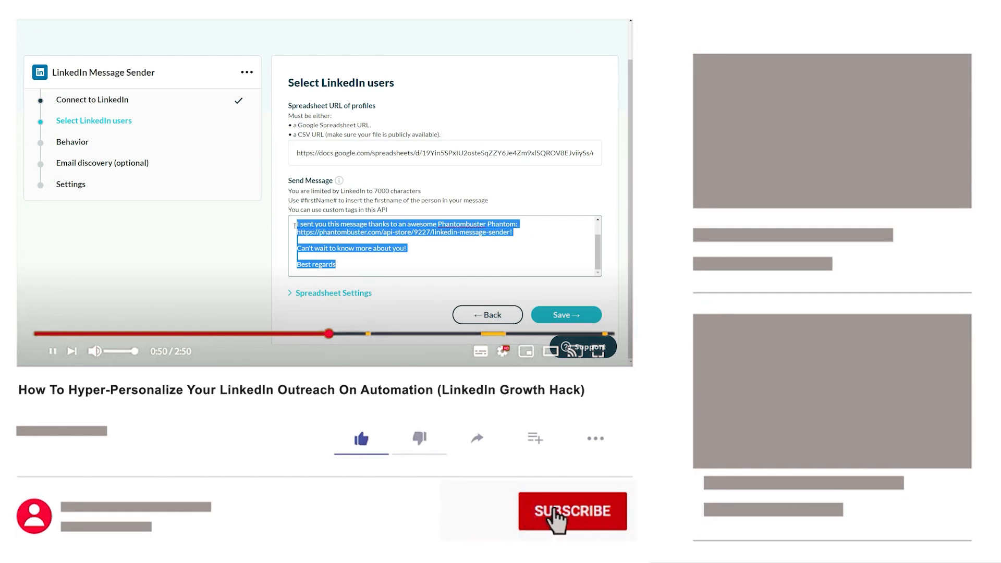
click(570, 510)
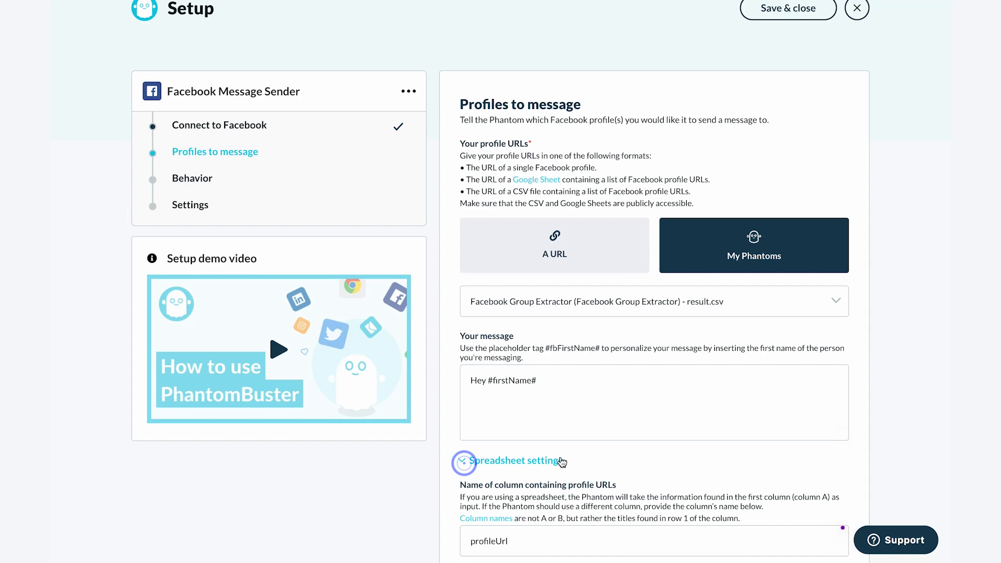
Step: Confirm profileUrl in Spreadsheet settings and save Profiles to message to reach the Behavior step
scroll(down, 3)
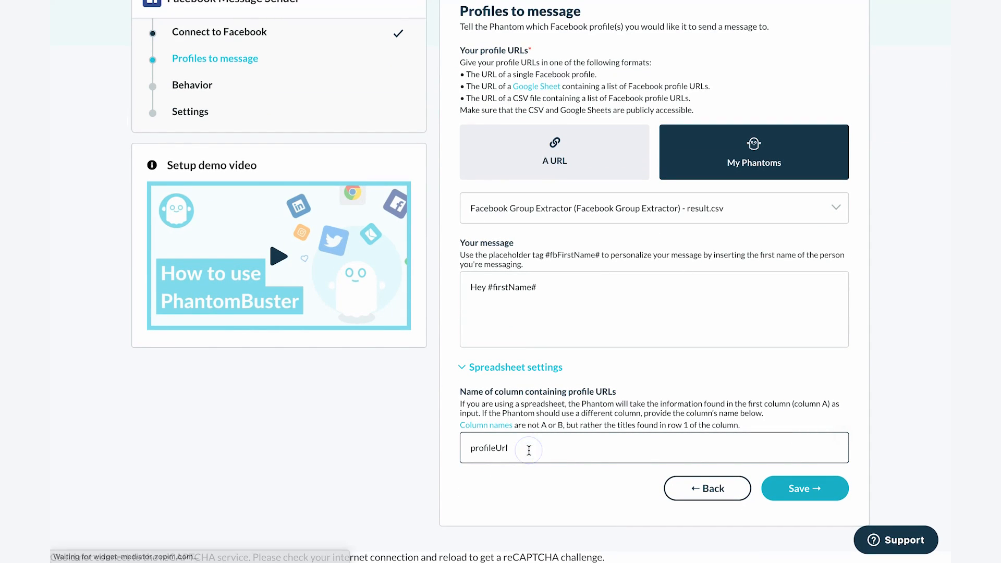
click(804, 488)
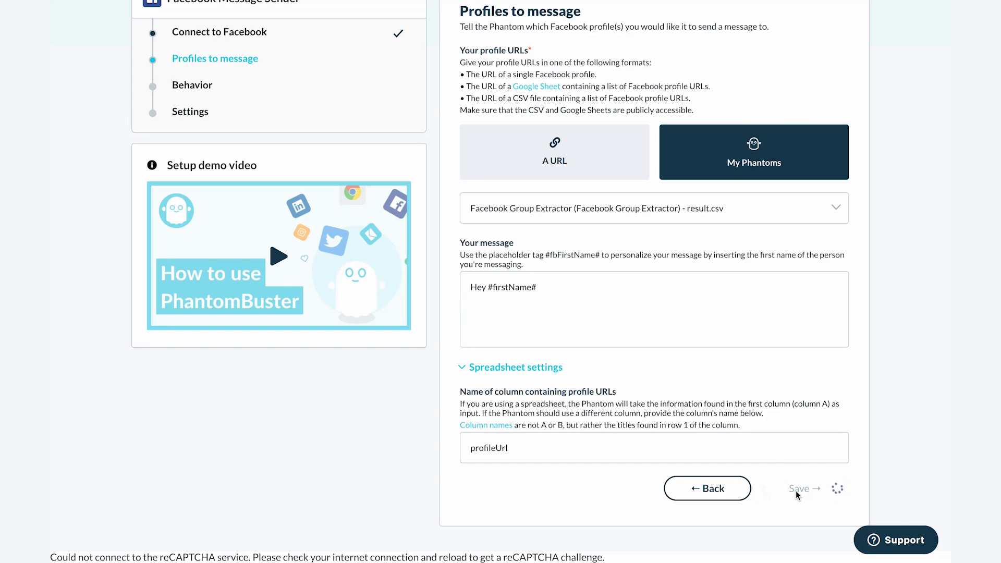
click(799, 488)
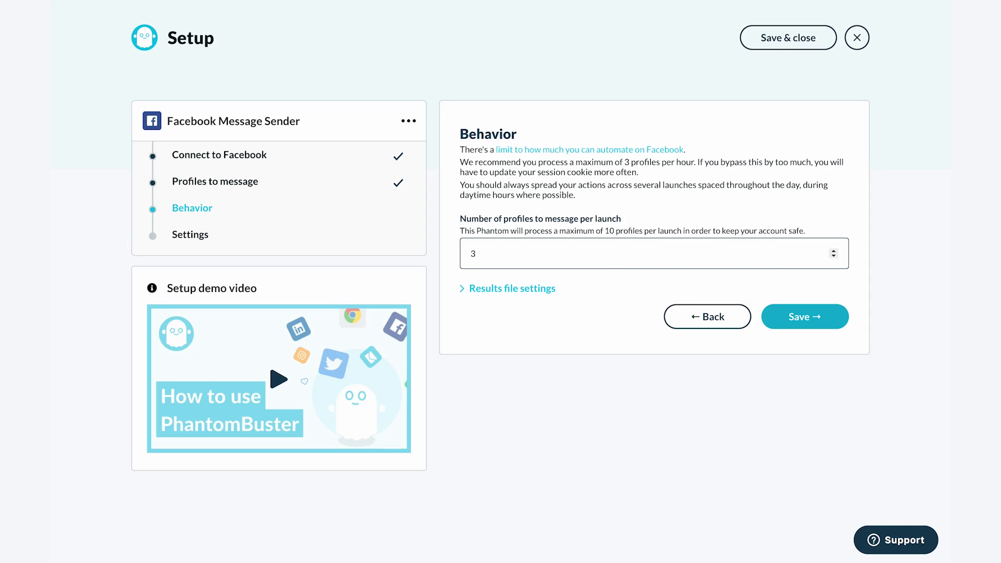
mouse_move(617, 312)
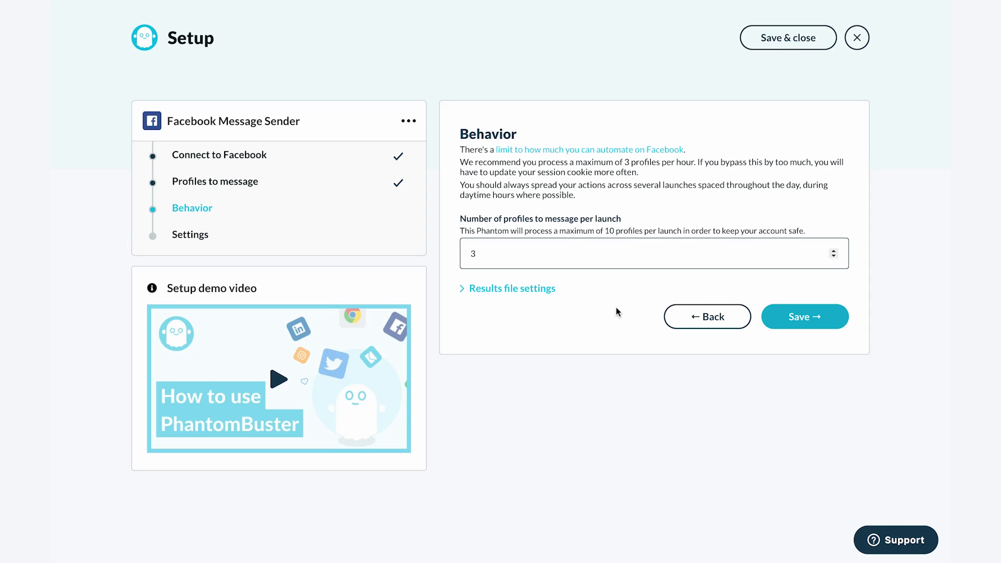
mouse_move(789, 325)
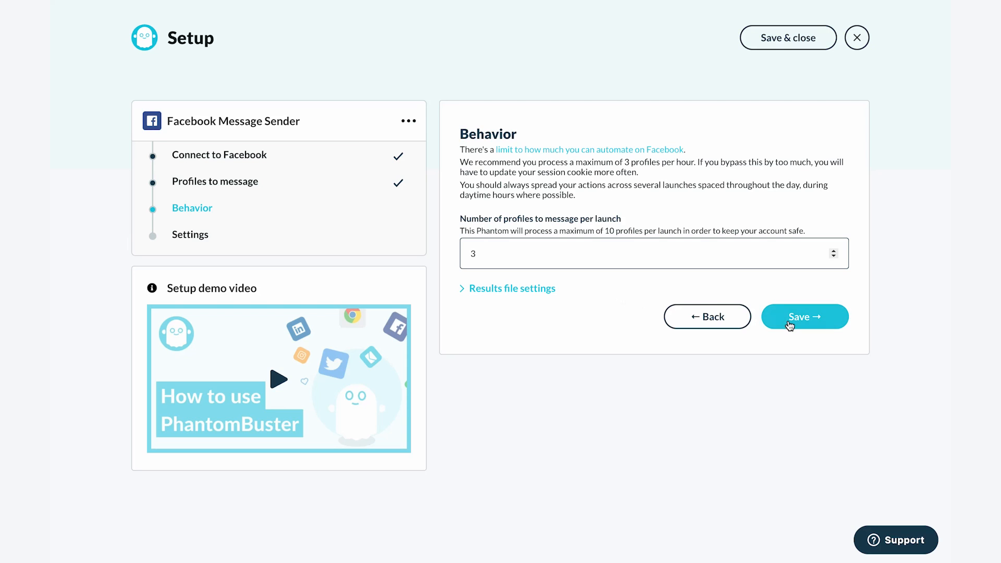
Step: Save Behavior with 3 profiles to message per launch, reaching Settings
click(803, 317)
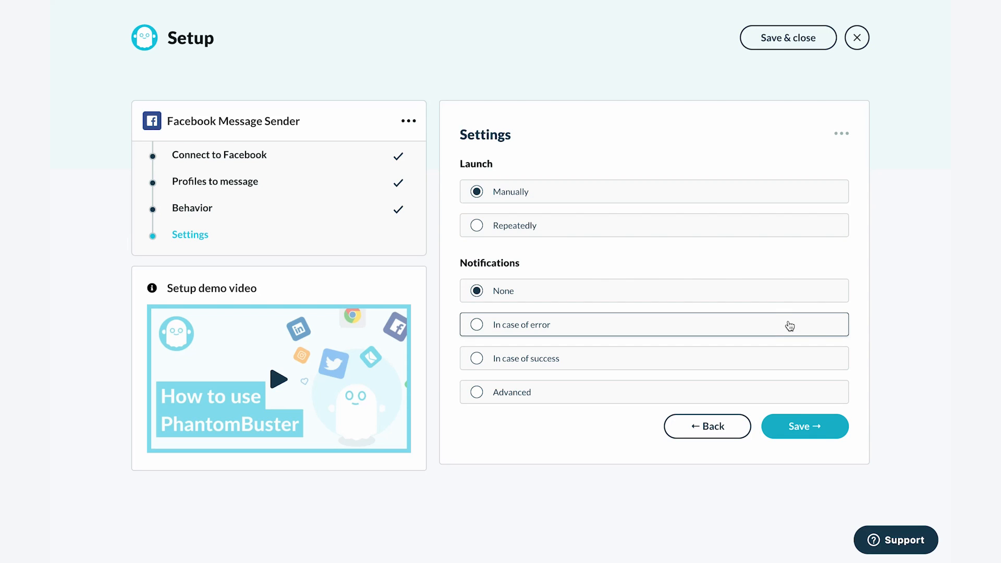
Step: Schedule repeated launches once per working hour (9 to 5) with notifications only in case of error
click(477, 225)
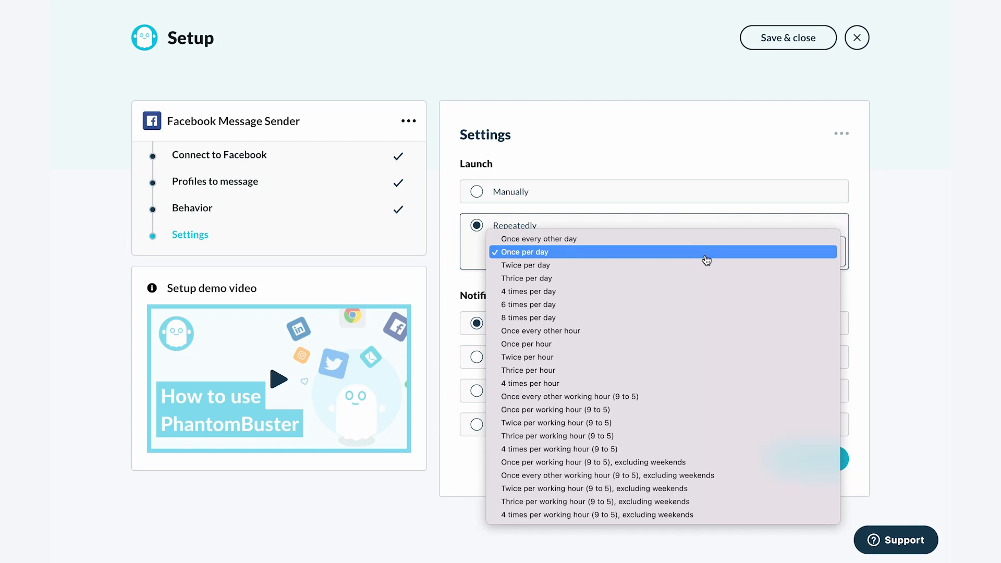
mouse_move(606, 414)
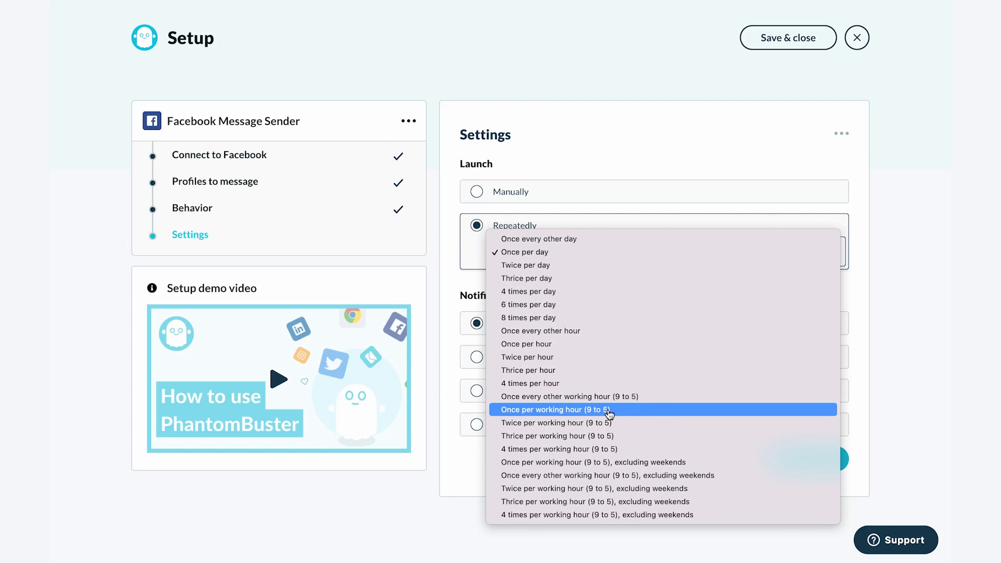
click(553, 409)
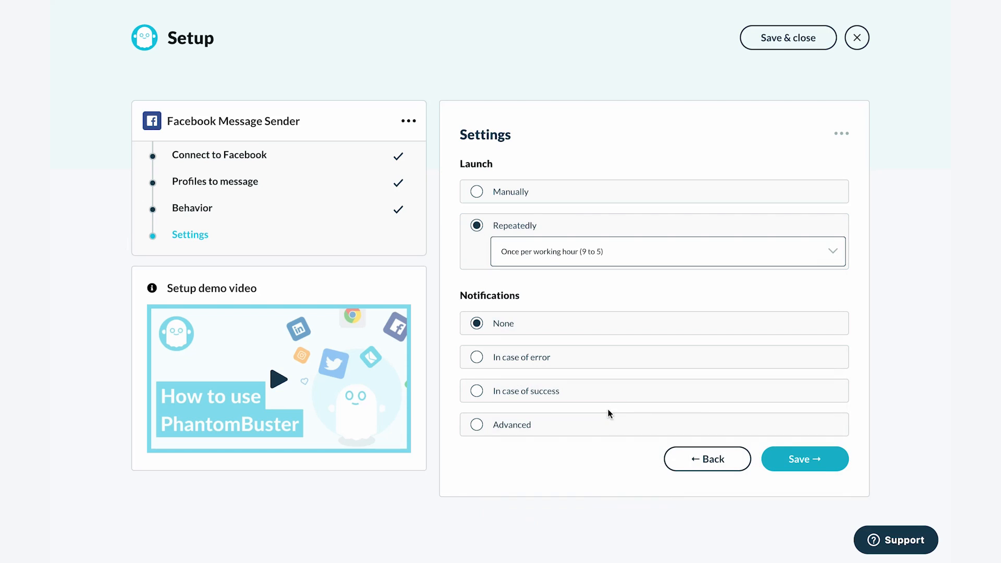
click(476, 356)
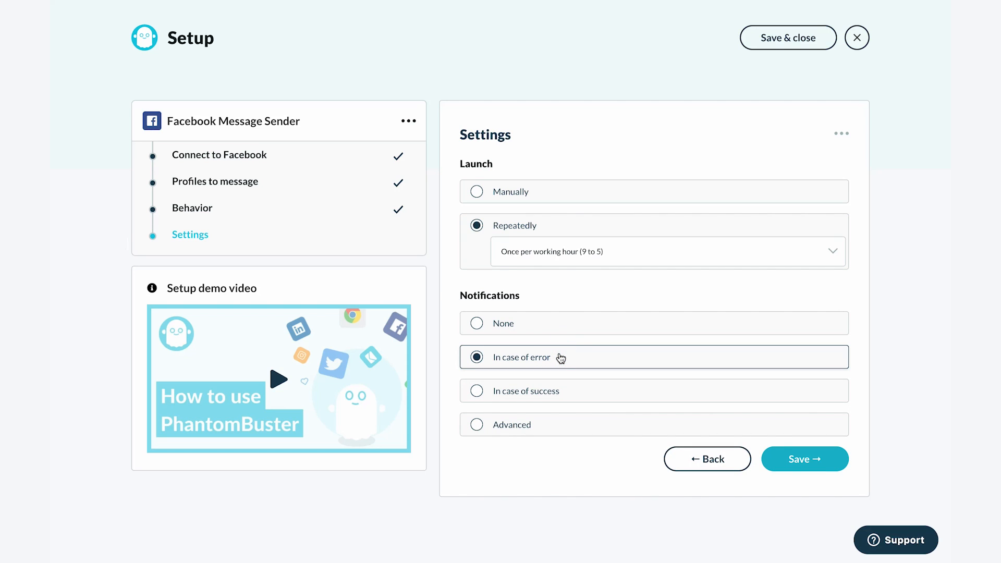
click(841, 134)
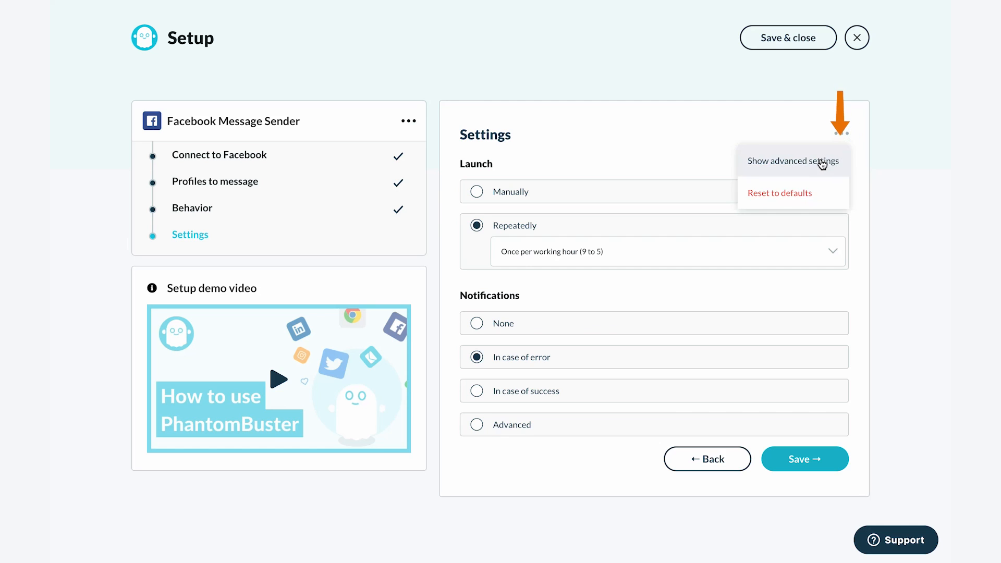
Step: In advanced settings choose Random proxy from pool, then launch the Facebook Message Sender
click(792, 160)
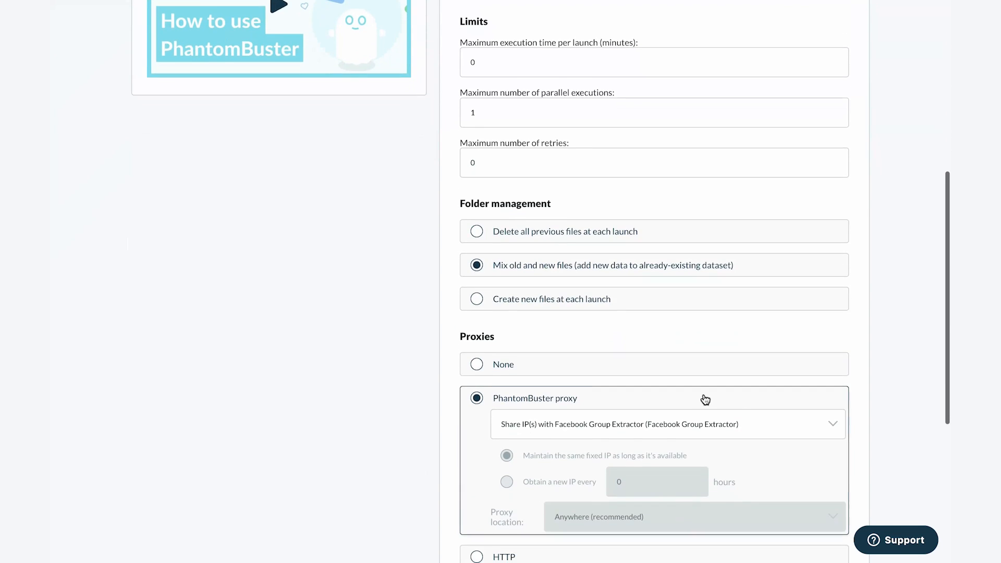
scroll(down, 3)
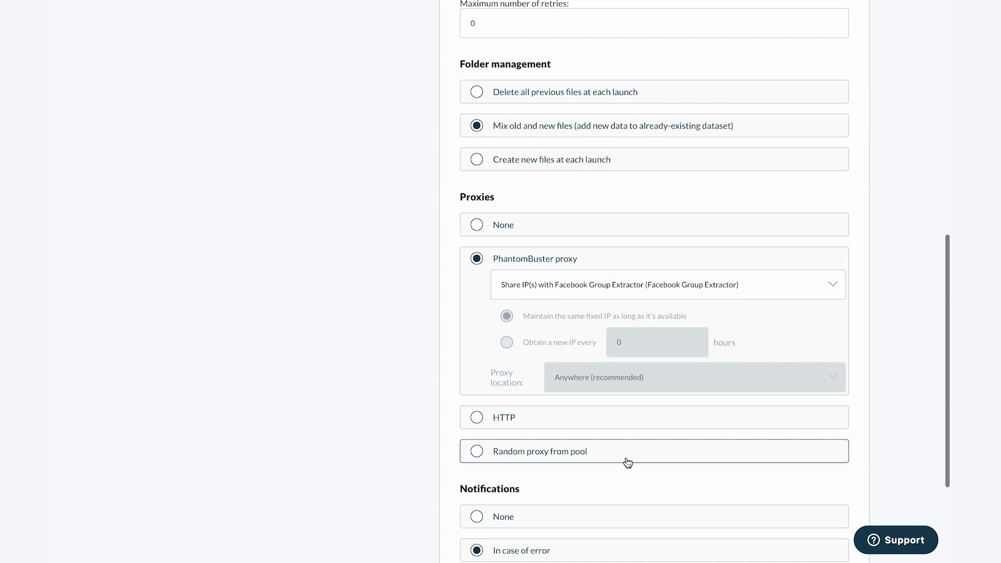
click(477, 451)
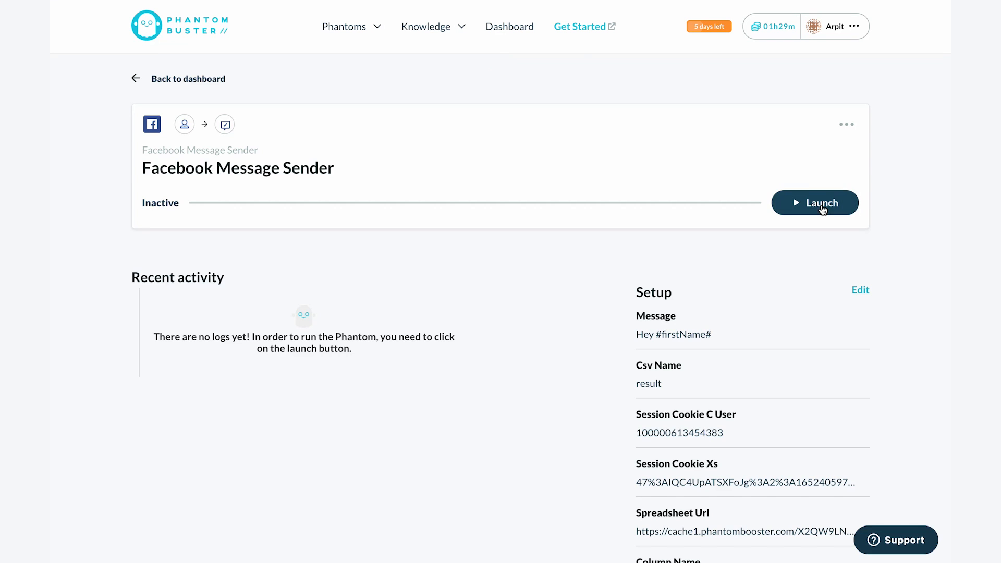
click(814, 202)
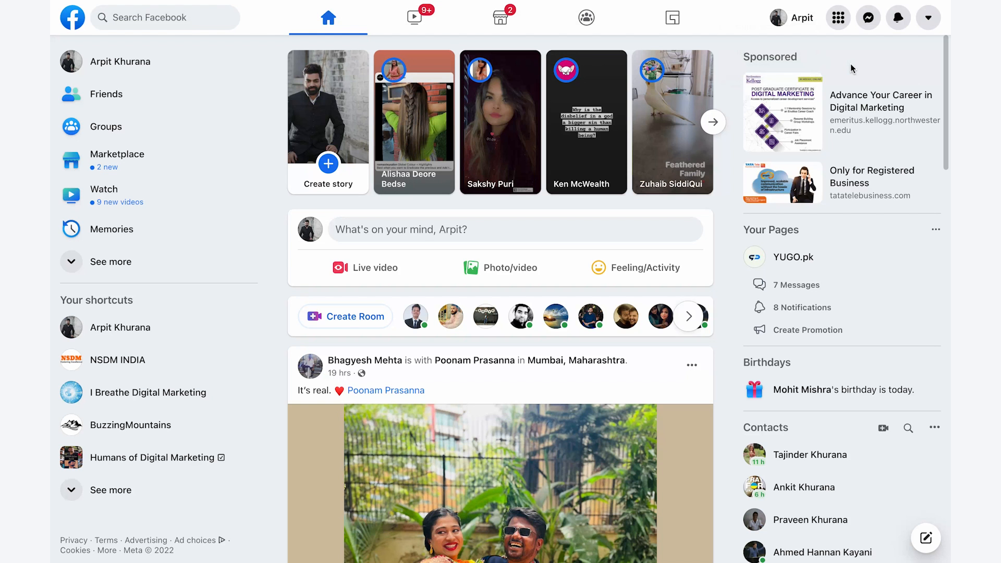
click(866, 18)
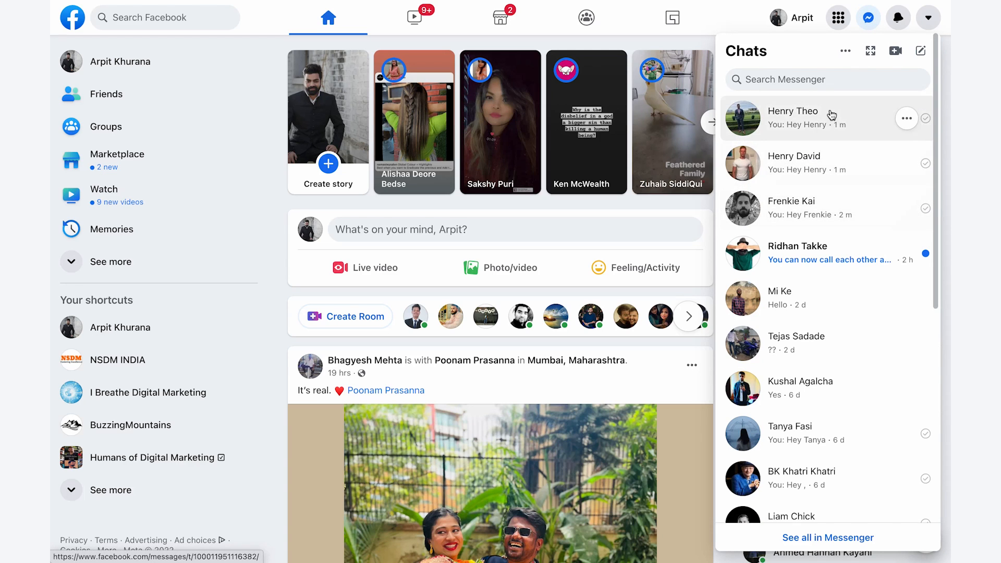
click(793, 118)
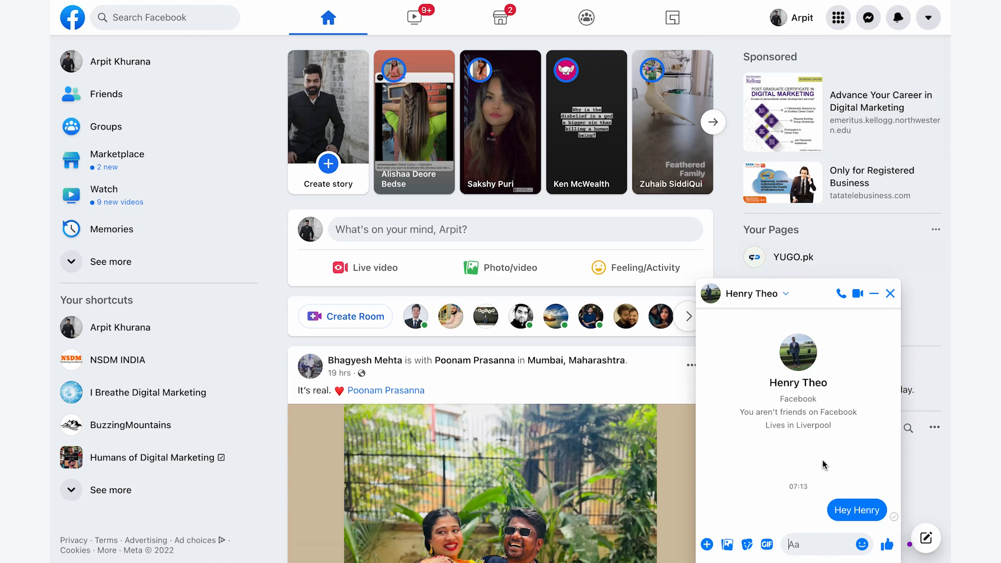